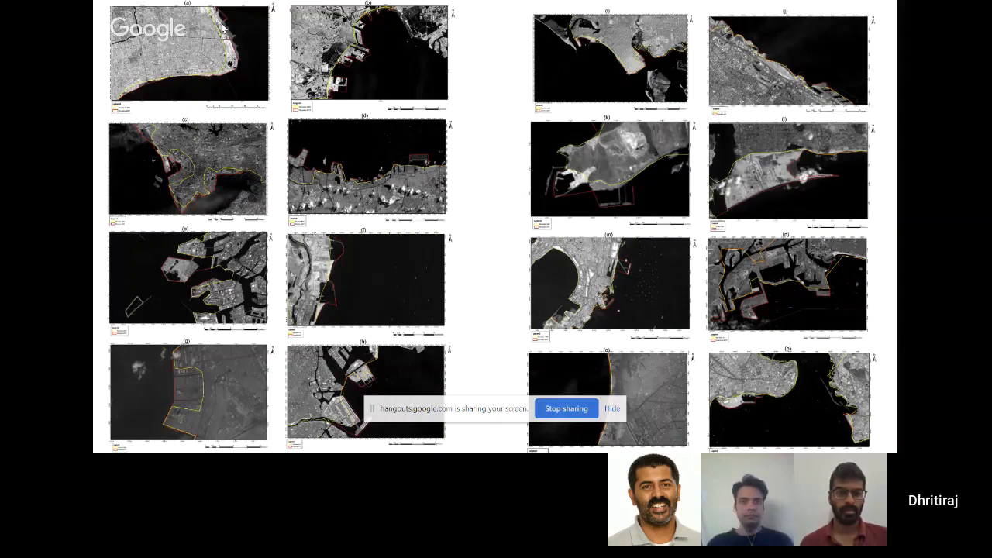
mouse_move(239, 62)
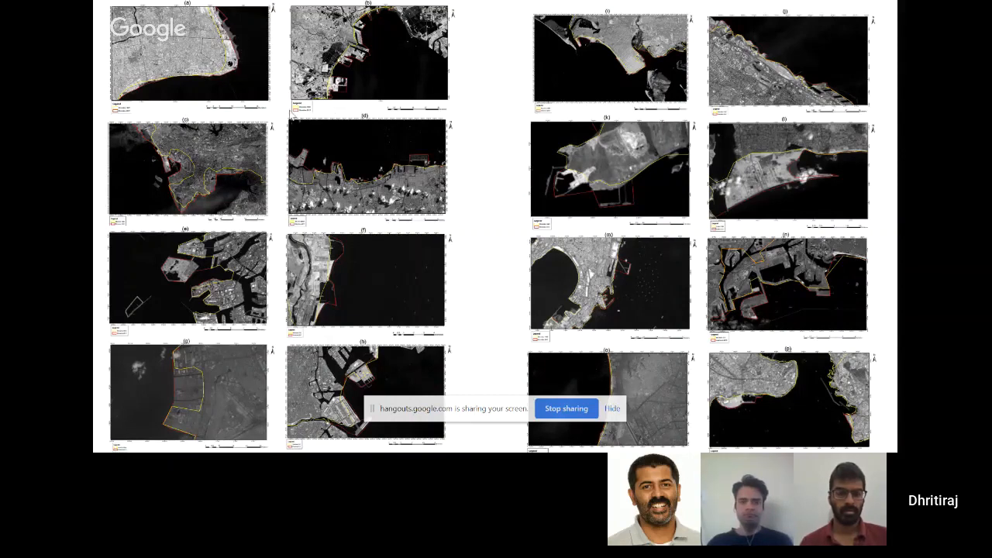
mouse_move(169, 191)
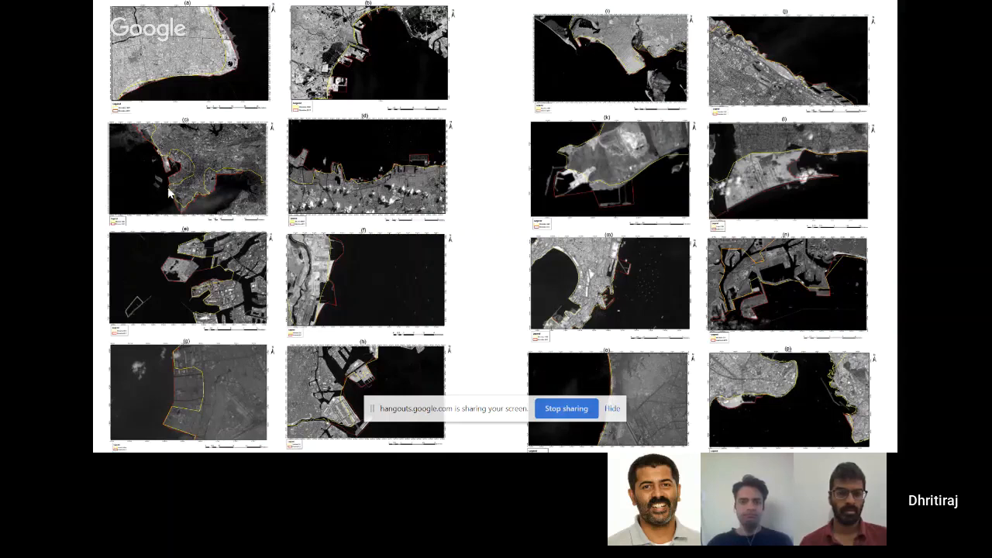
mouse_move(210, 171)
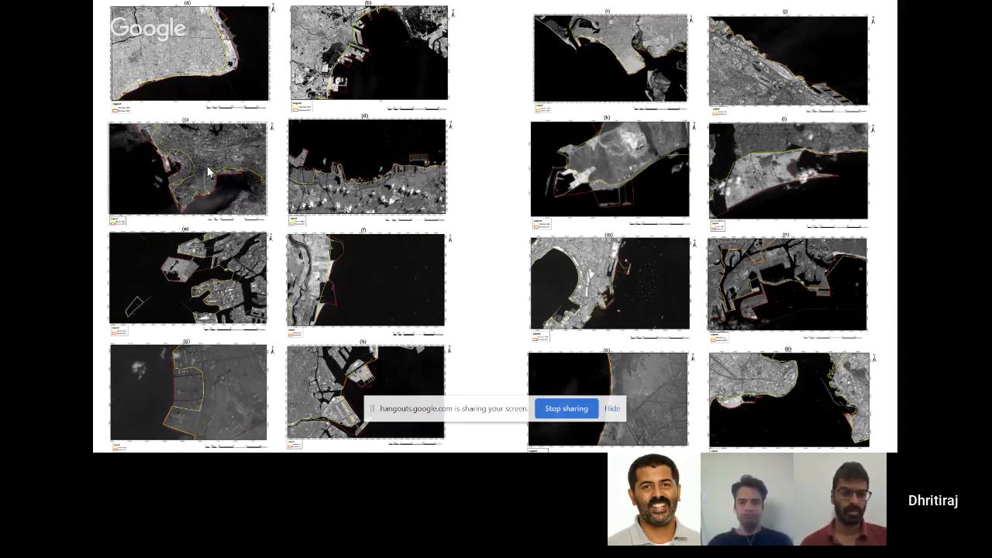
mouse_move(229, 172)
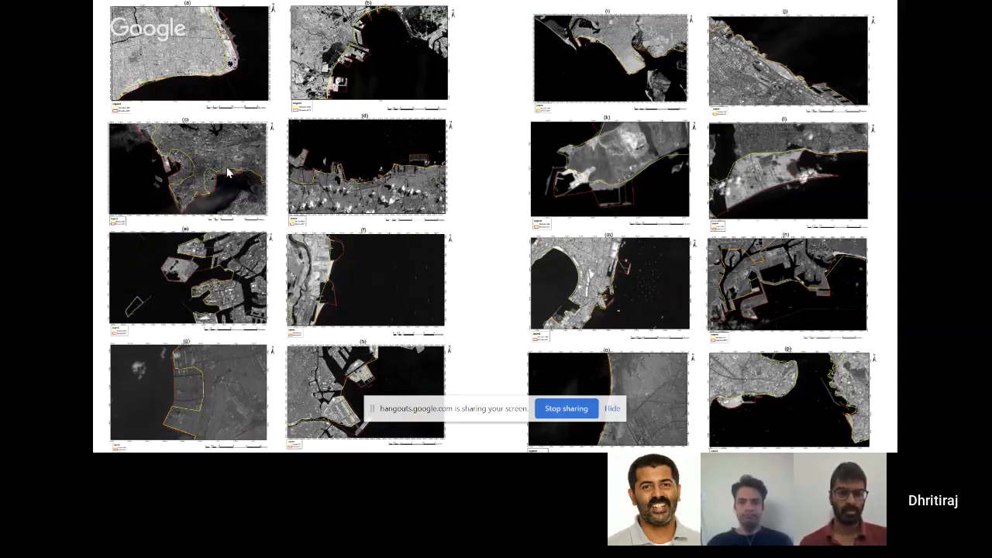
mouse_move(194, 395)
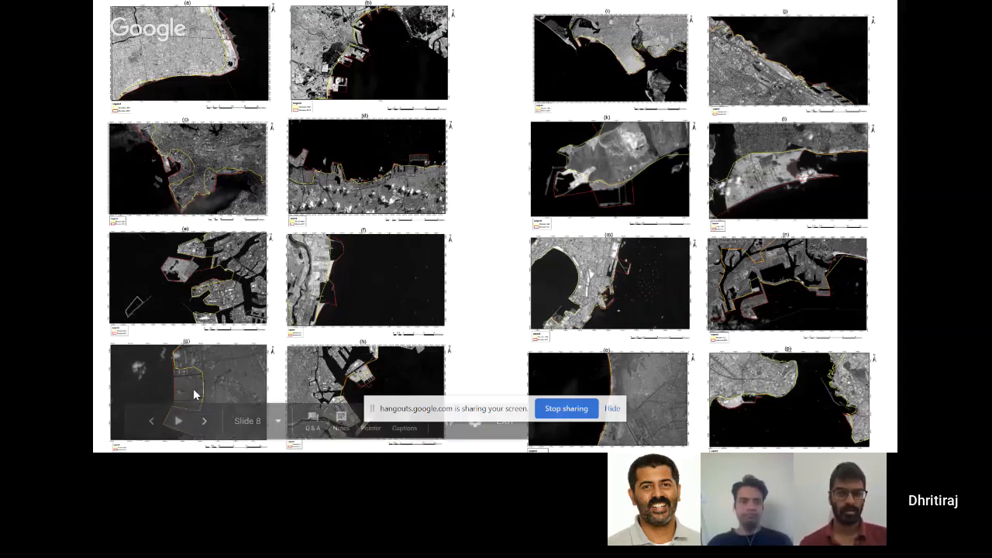
mouse_move(192, 389)
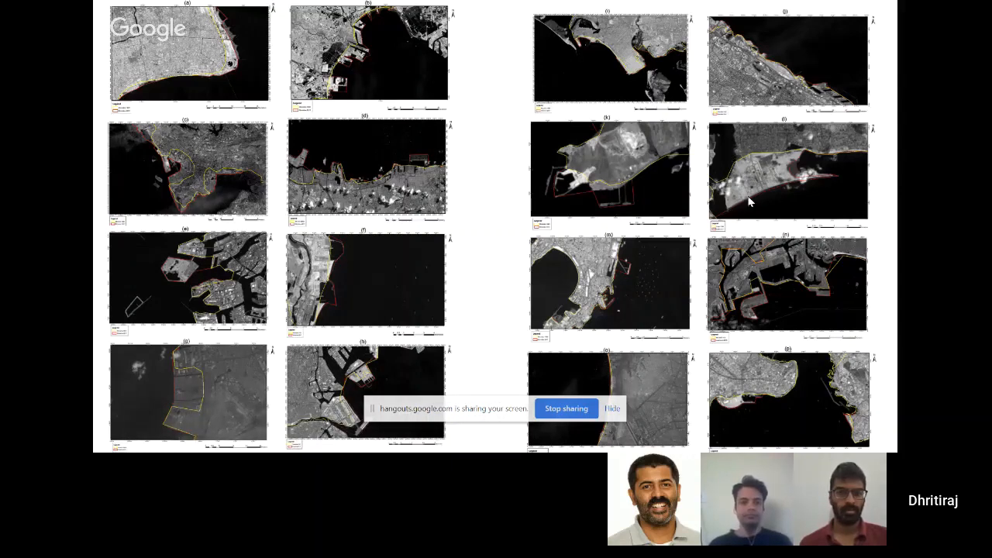
mouse_move(803, 157)
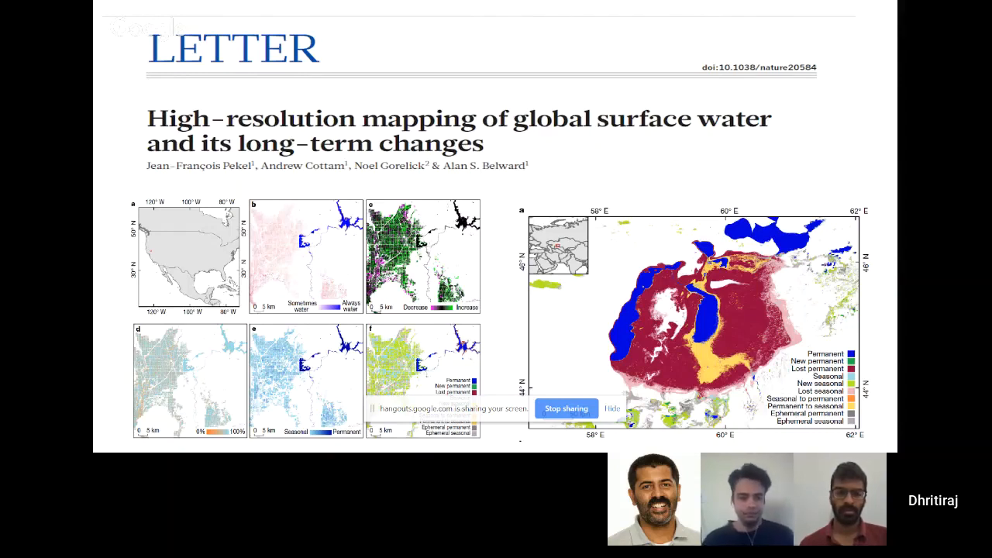
- Advance to the slide on high-resolution mapping of global surface water changes
key(Right)
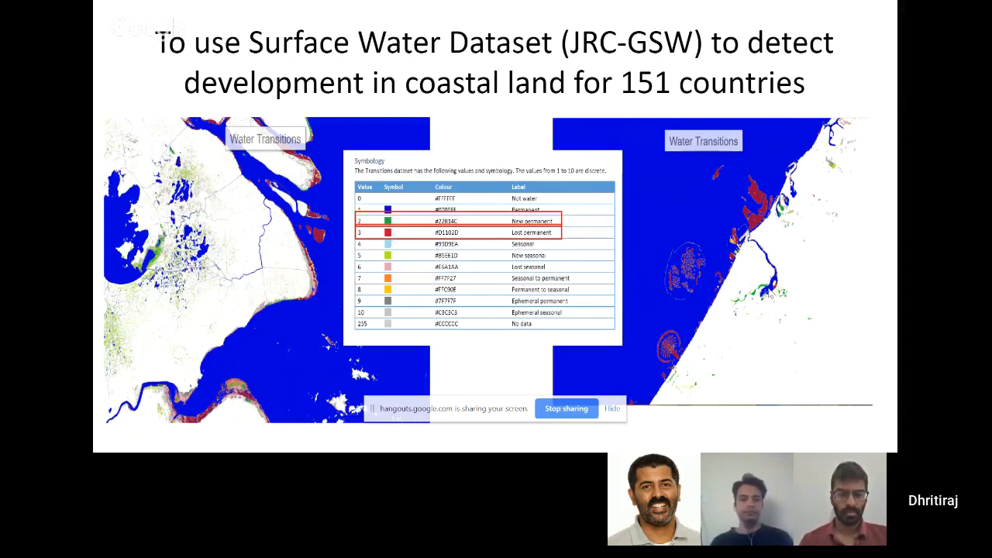
mouse_move(655, 374)
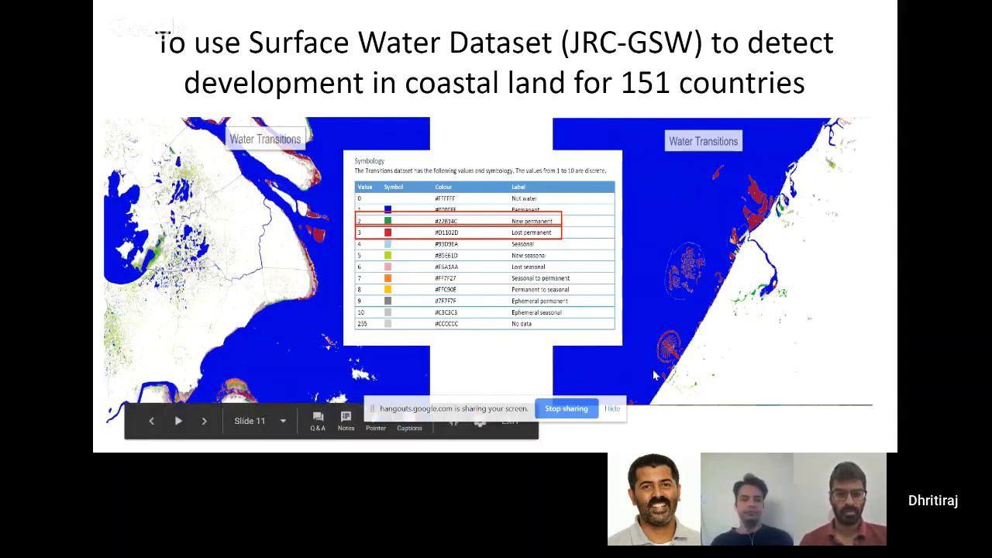
mouse_move(713, 278)
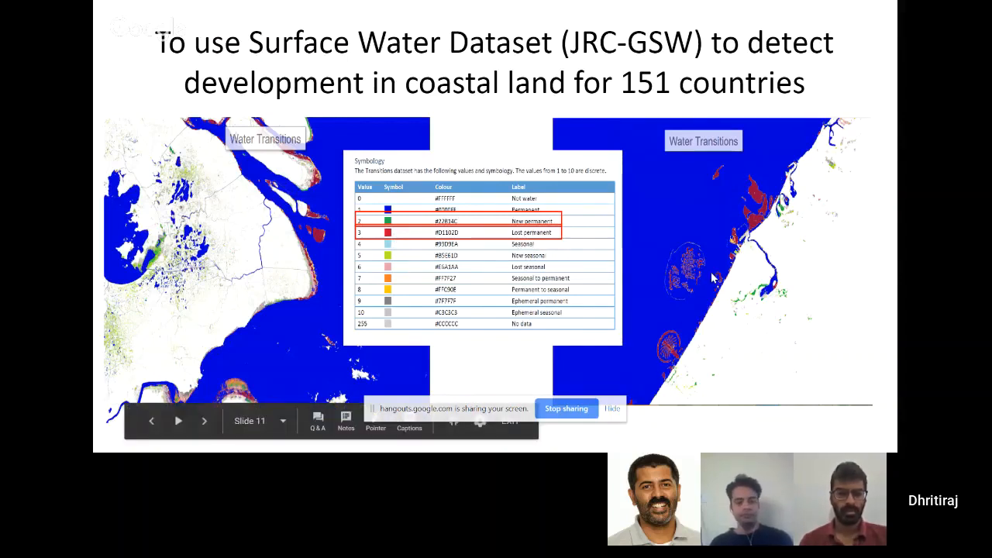
mouse_move(672, 353)
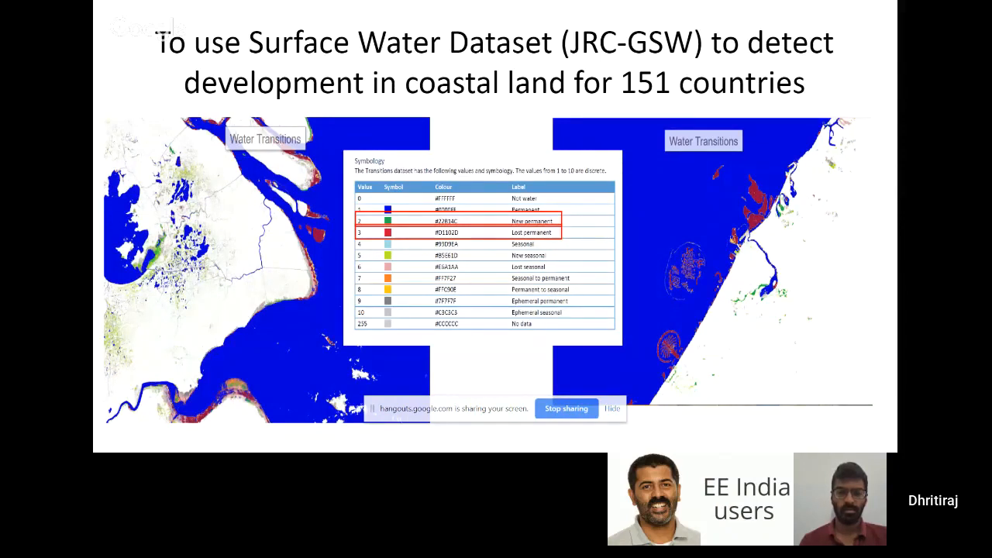
mouse_move(280, 293)
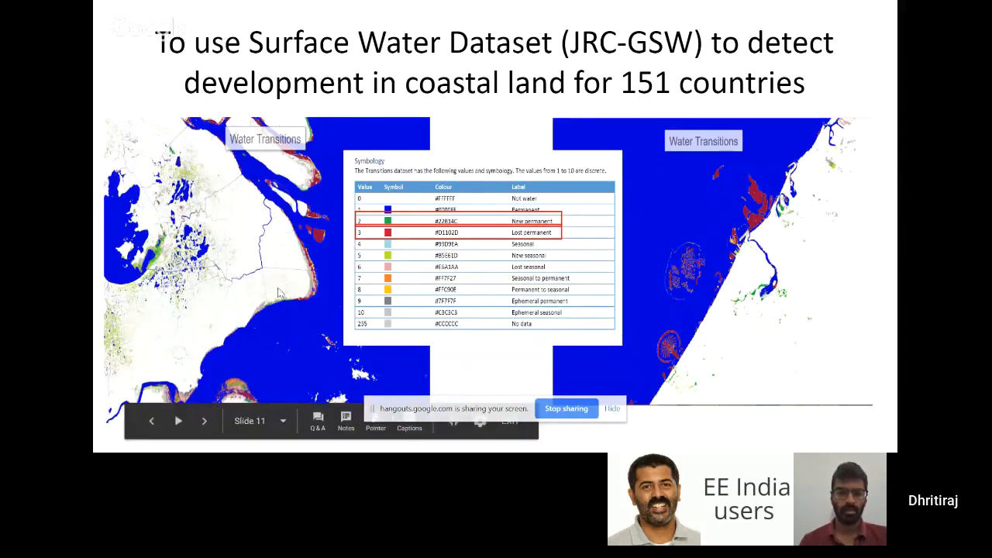
mouse_move(307, 281)
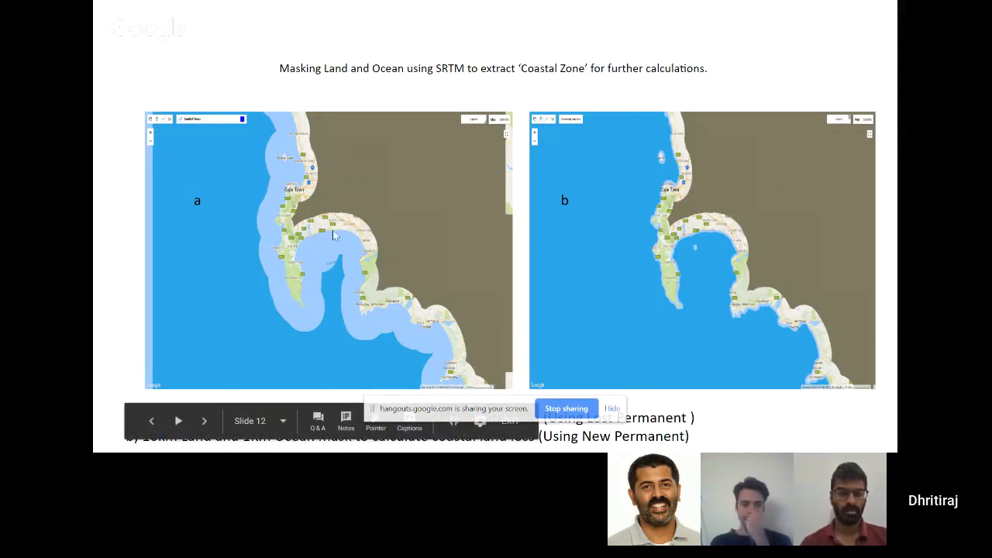
mouse_move(336, 237)
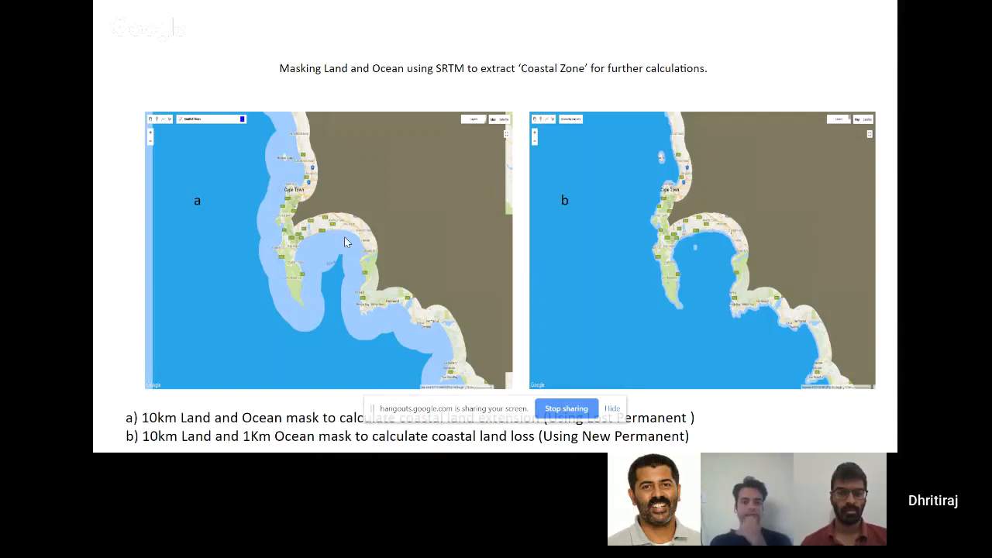
mouse_move(341, 221)
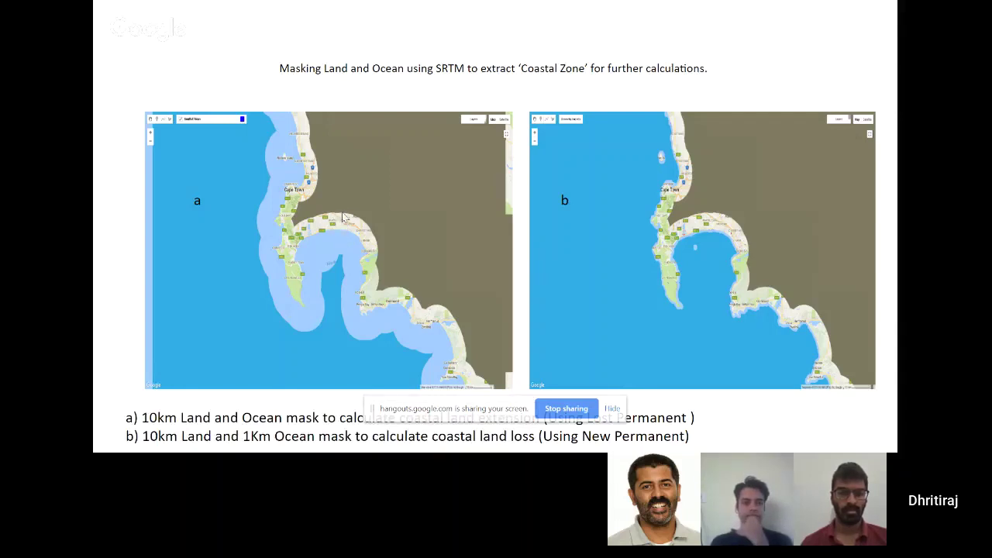
mouse_move(325, 257)
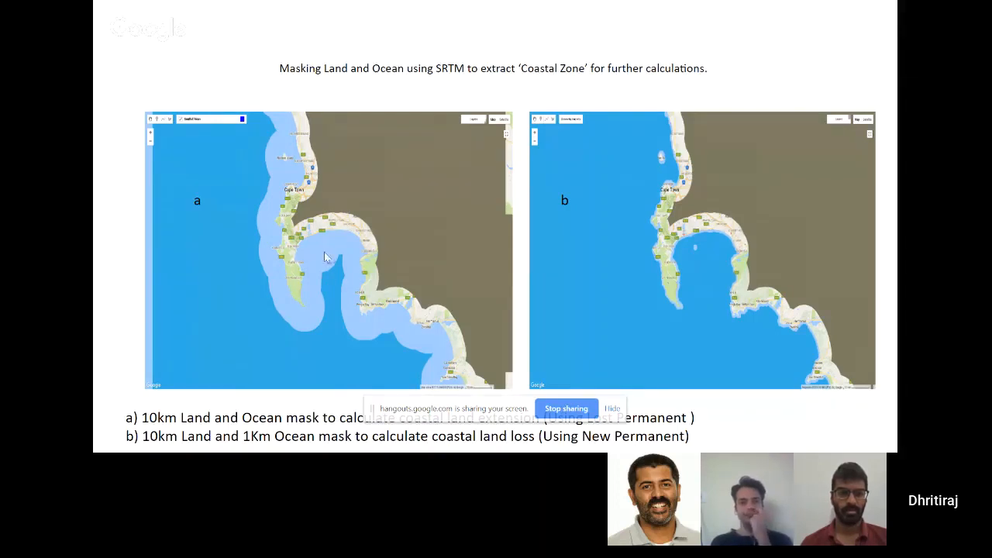
mouse_move(277, 254)
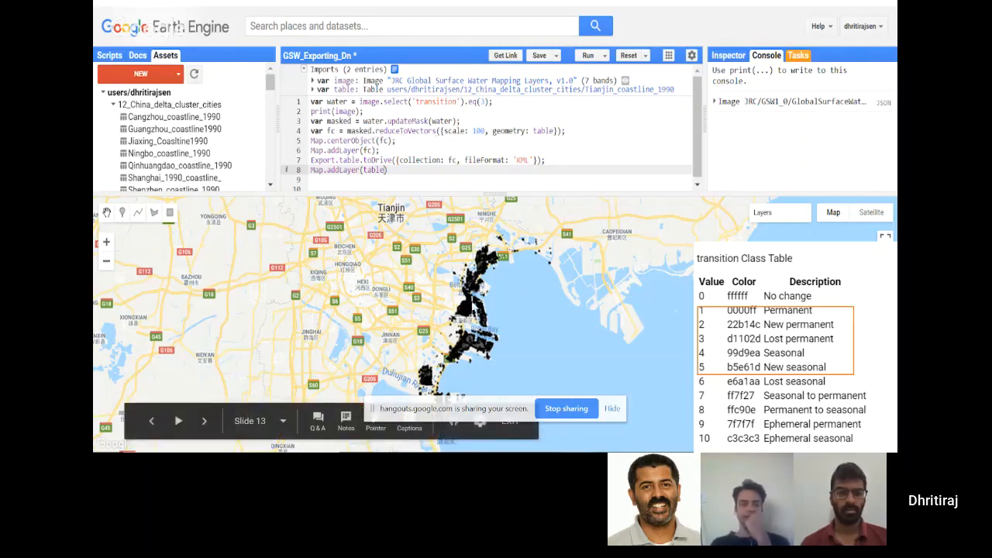
mouse_move(801, 343)
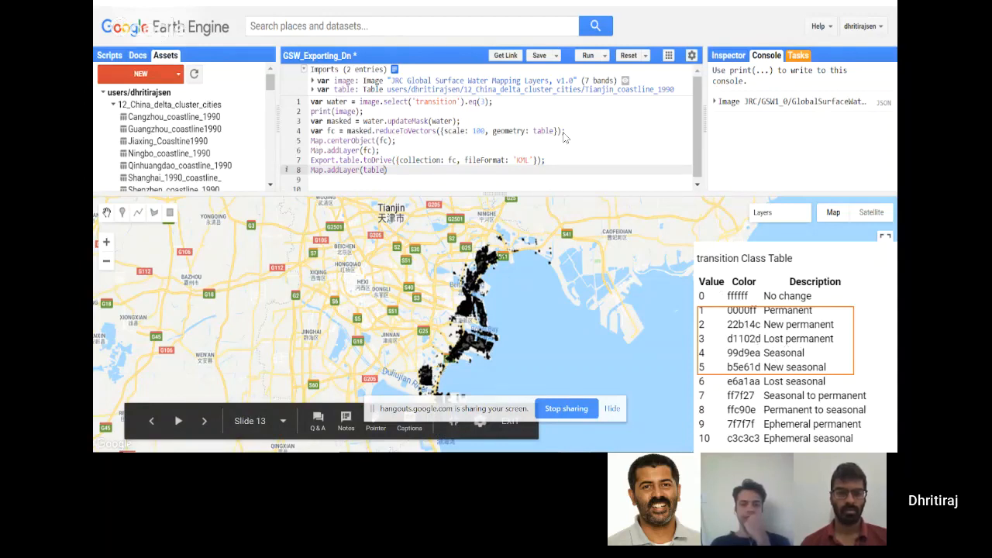
mouse_move(430, 107)
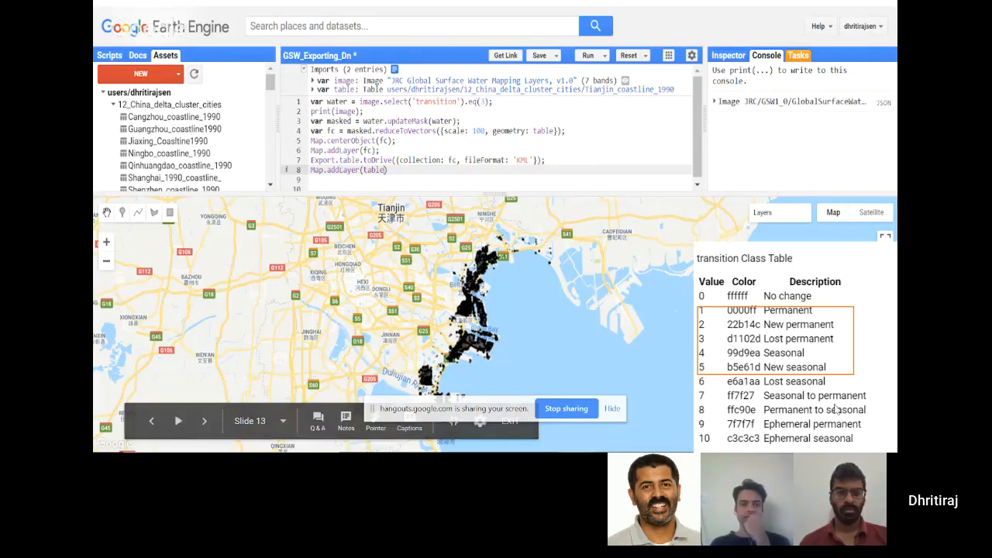
mouse_move(824, 350)
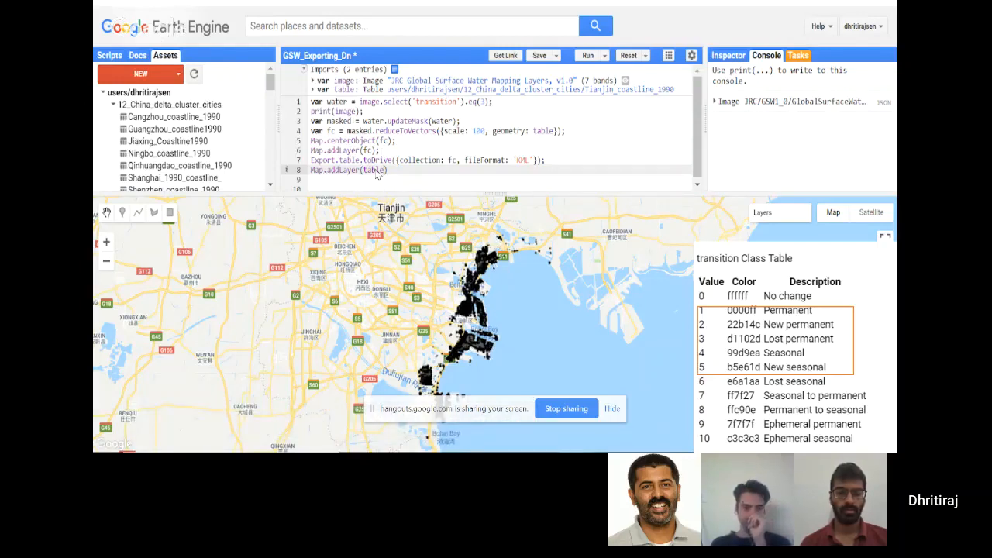
mouse_move(434, 339)
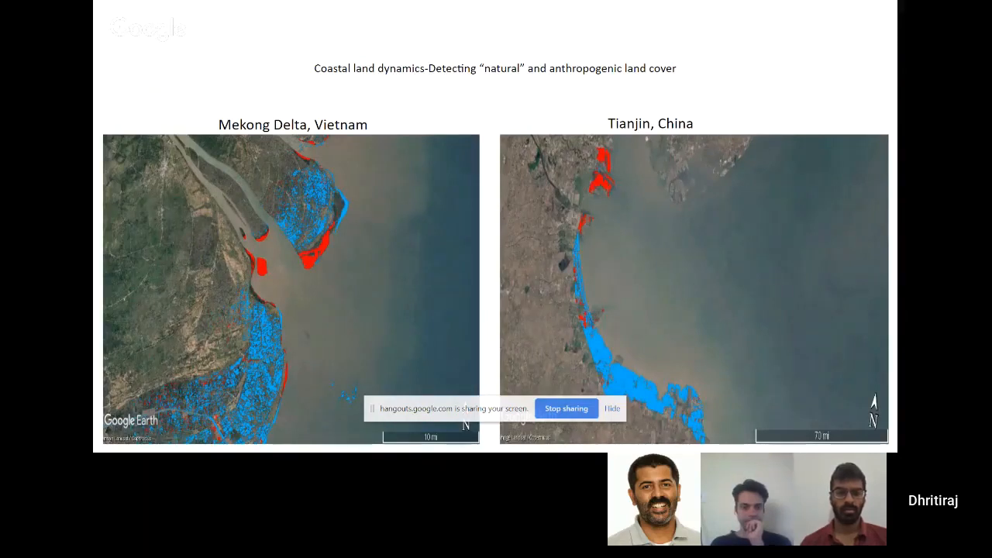
mouse_move(318, 257)
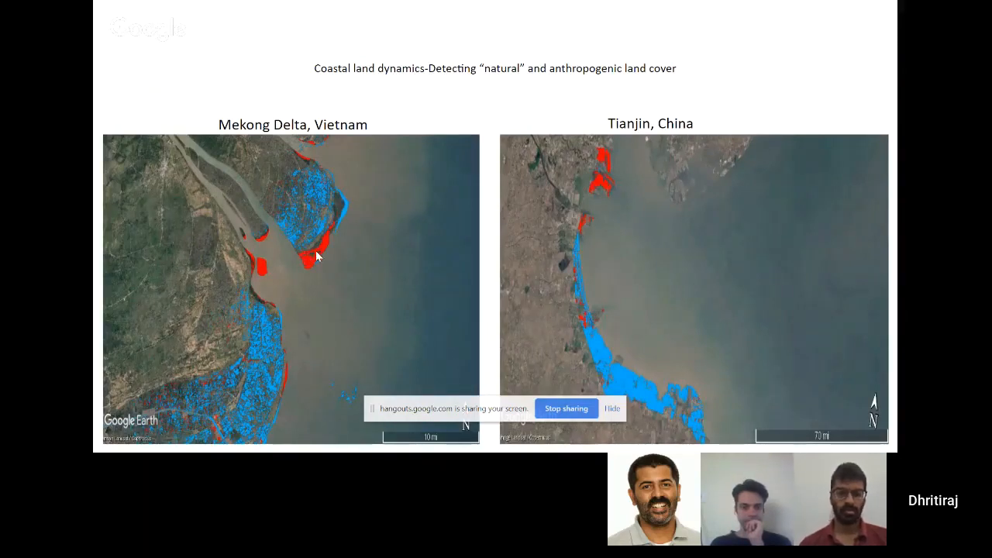
mouse_move(316, 262)
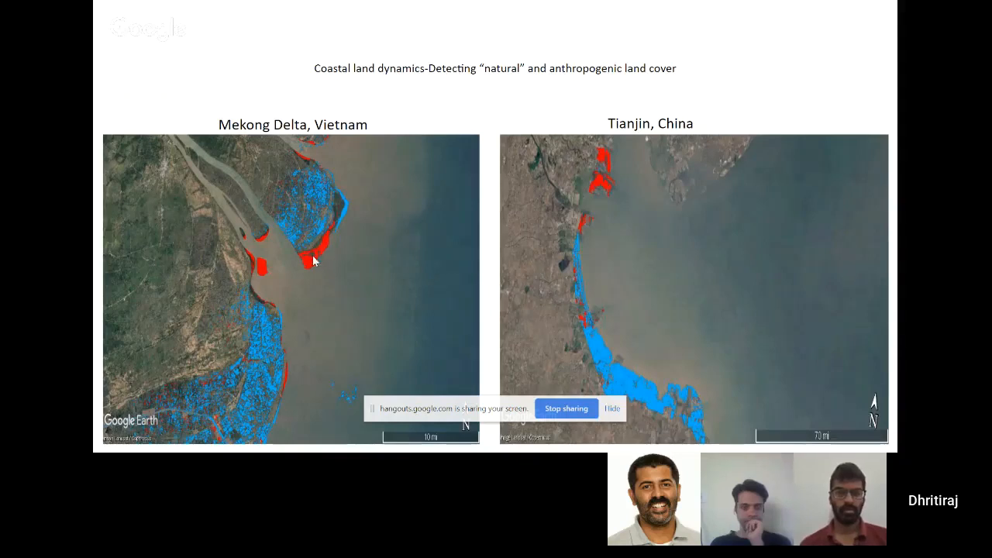
mouse_move(304, 269)
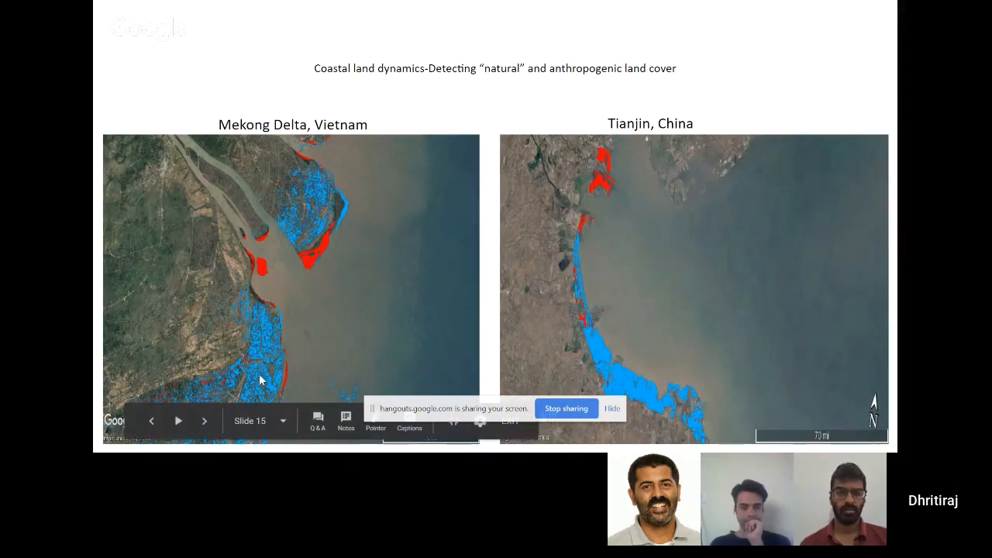
mouse_move(266, 360)
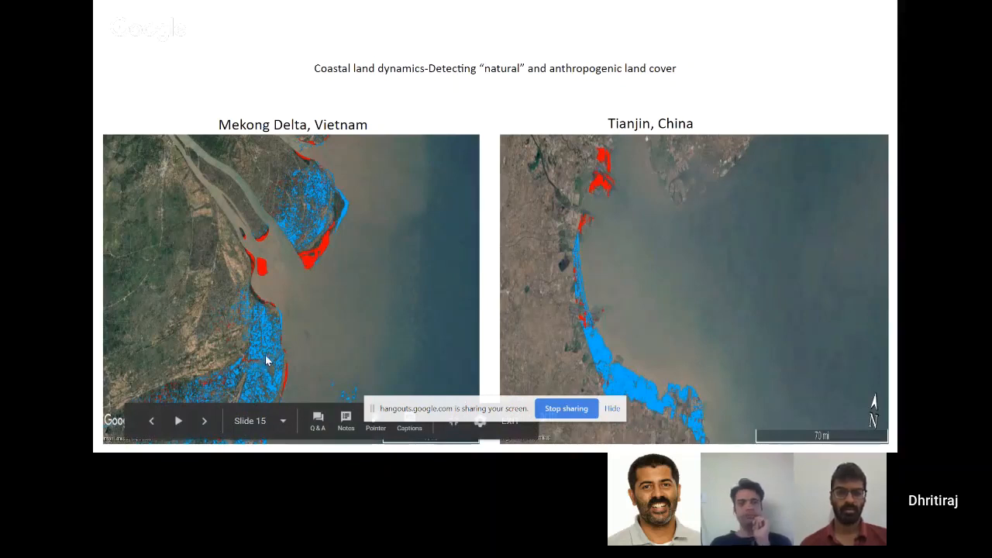
mouse_move(262, 351)
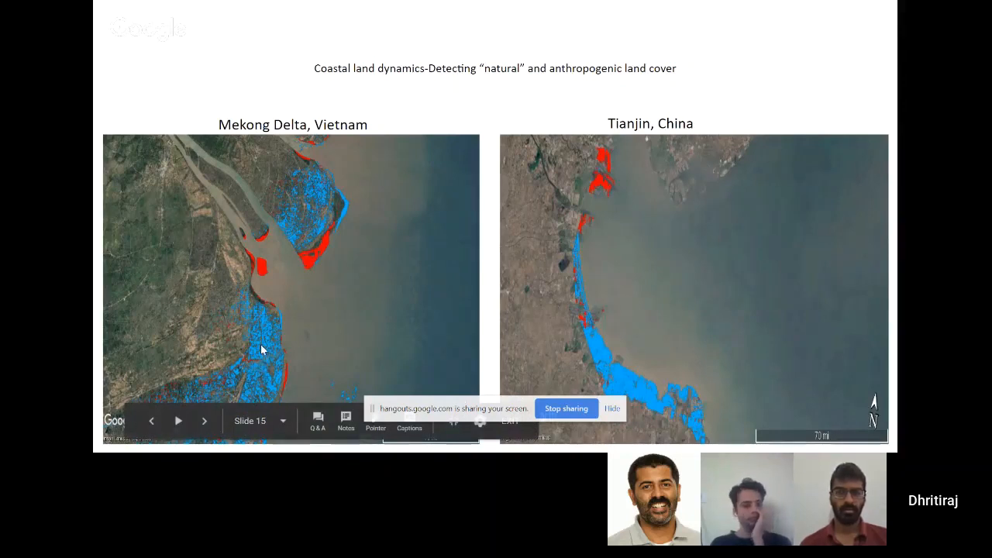
mouse_move(199, 371)
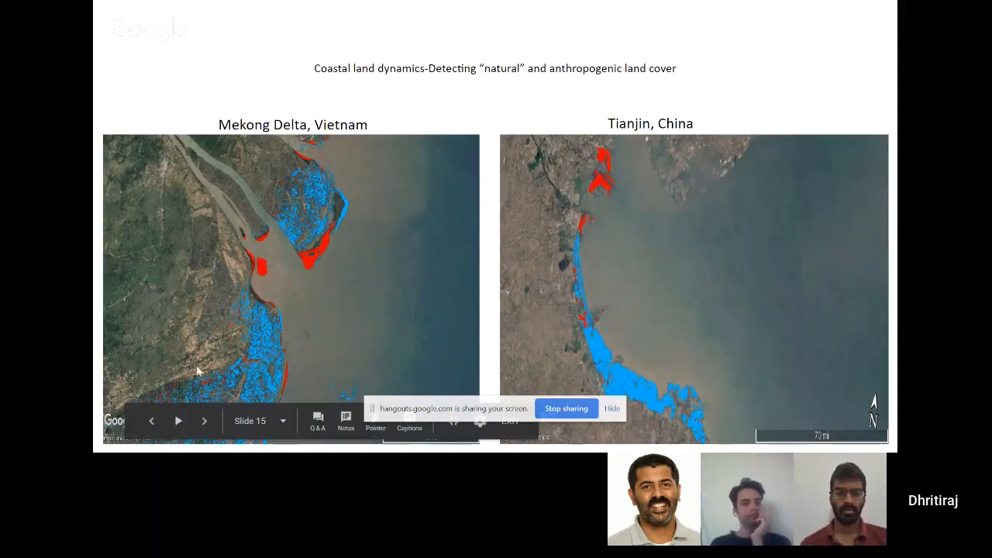
mouse_move(705, 291)
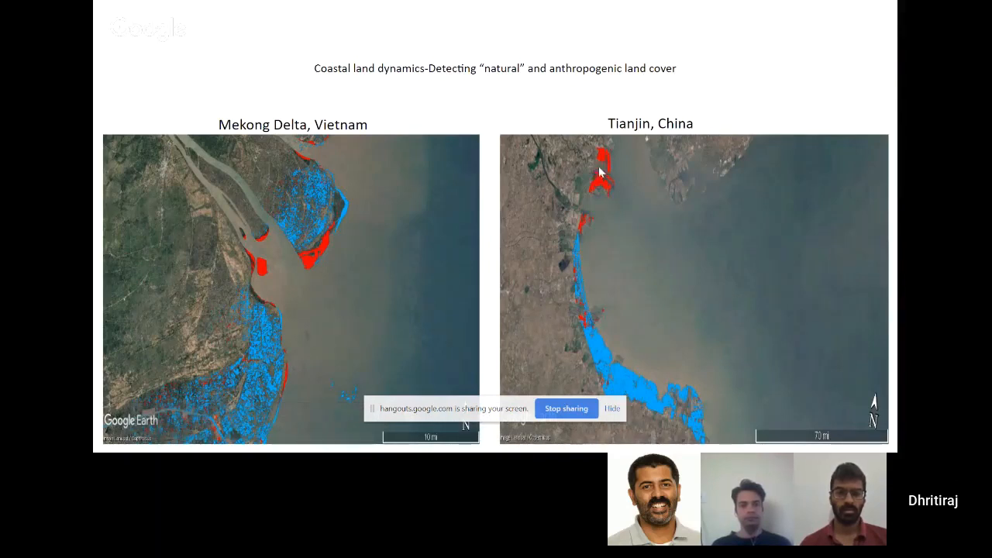
mouse_move(606, 178)
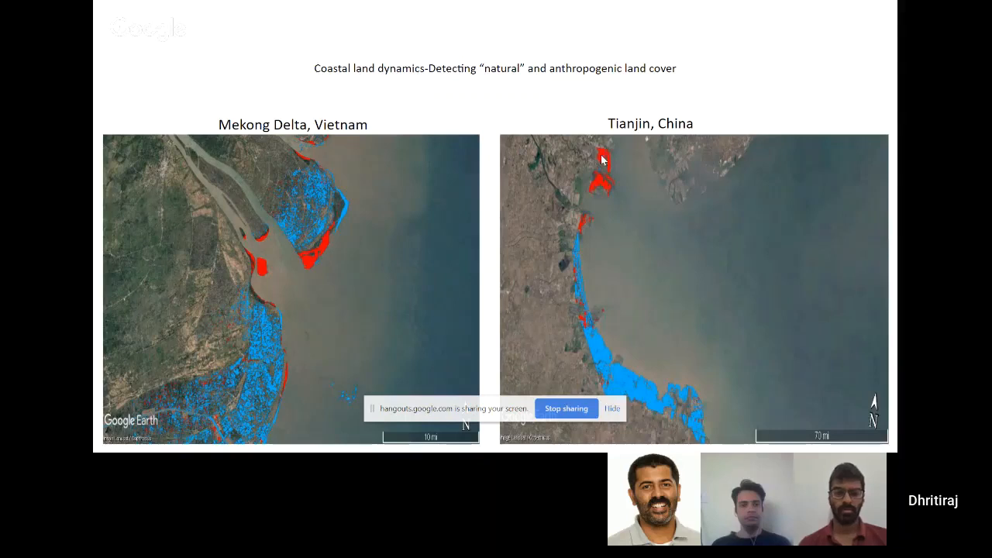
mouse_move(597, 194)
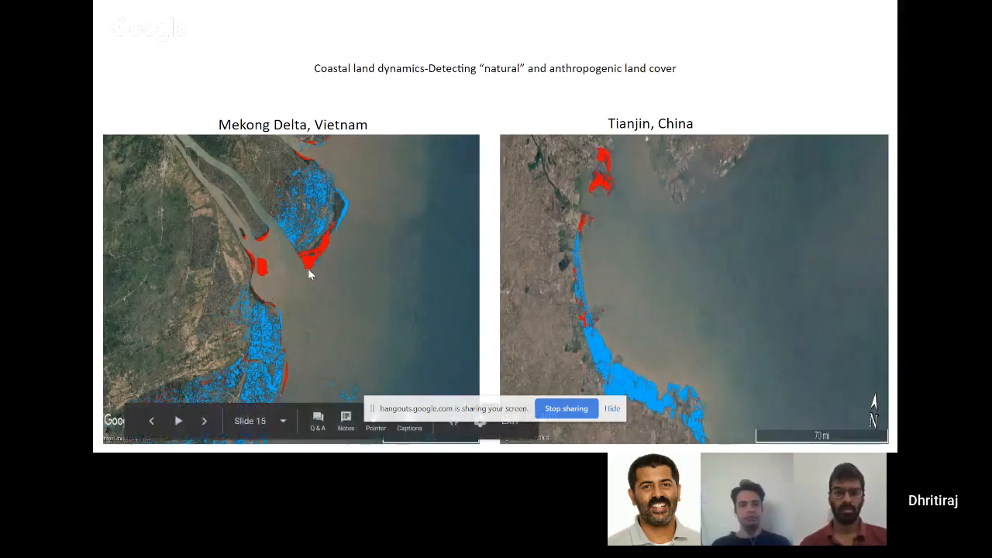
mouse_move(282, 330)
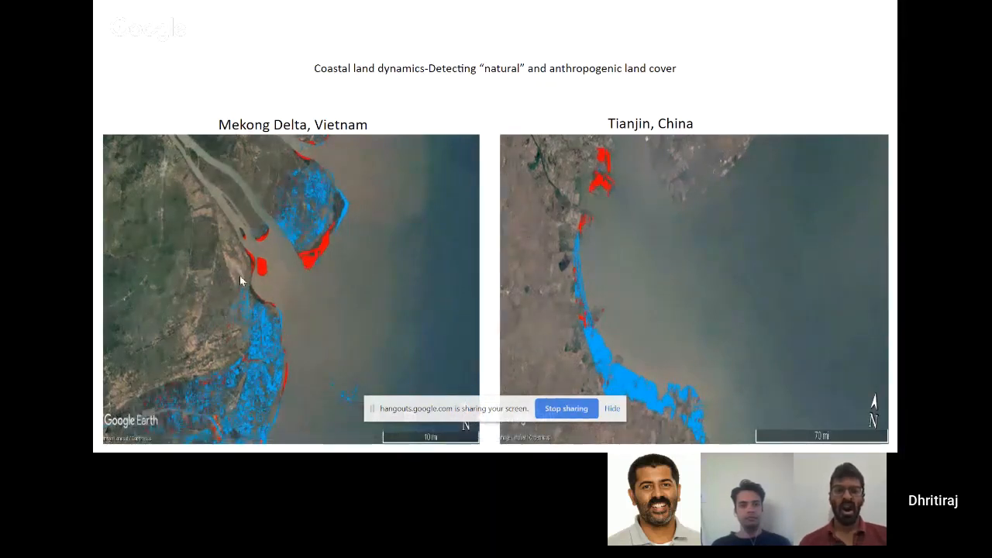
mouse_move(256, 301)
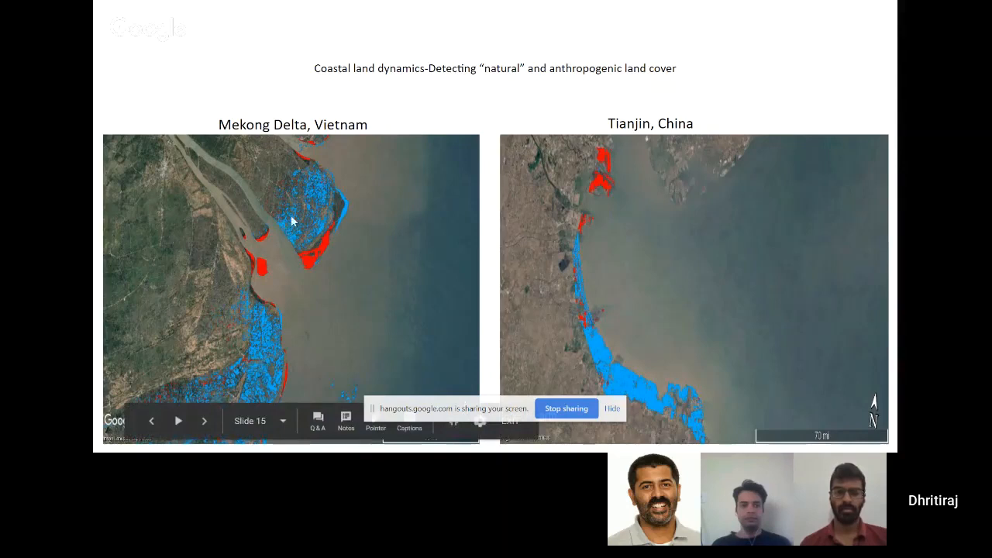
mouse_move(626, 379)
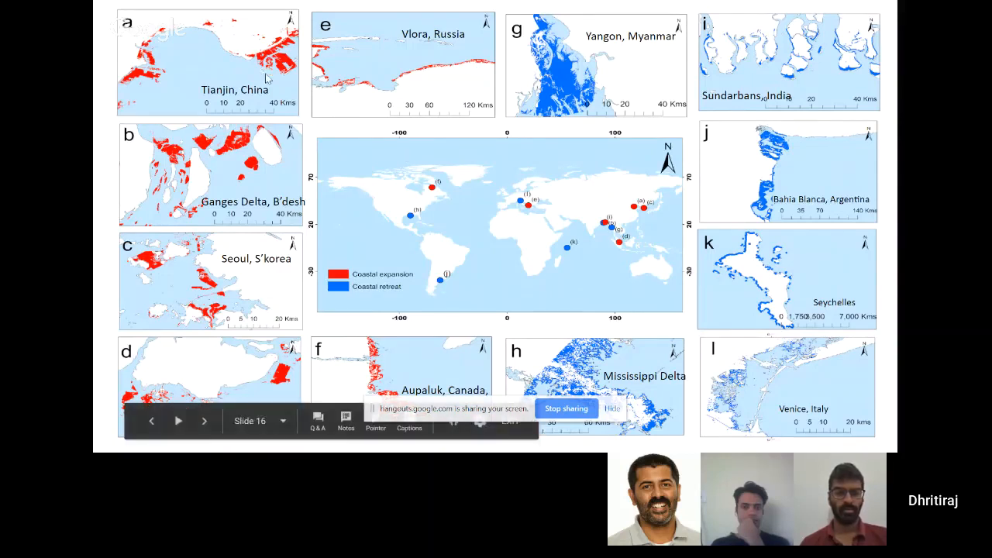
mouse_move(262, 191)
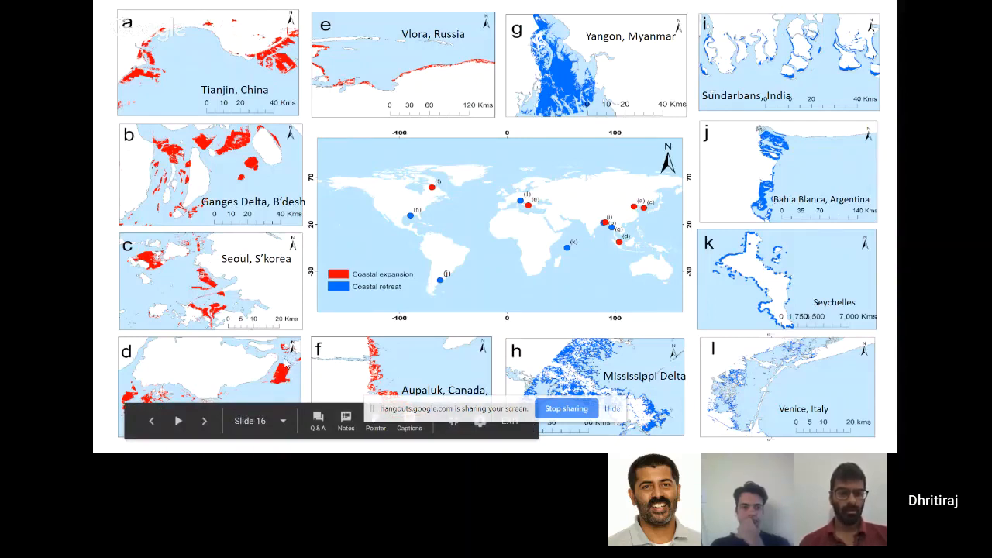
mouse_move(416, 369)
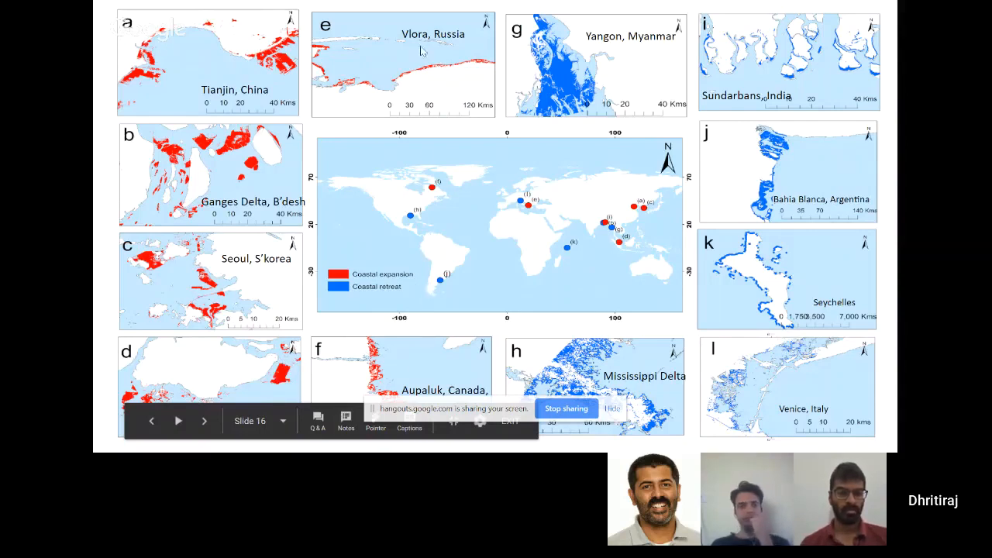
mouse_move(411, 360)
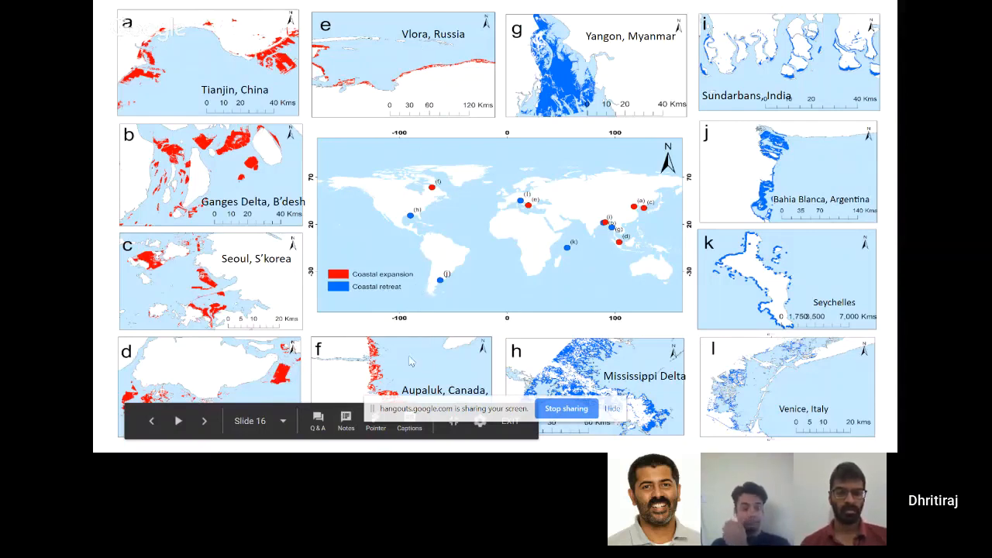
mouse_move(386, 271)
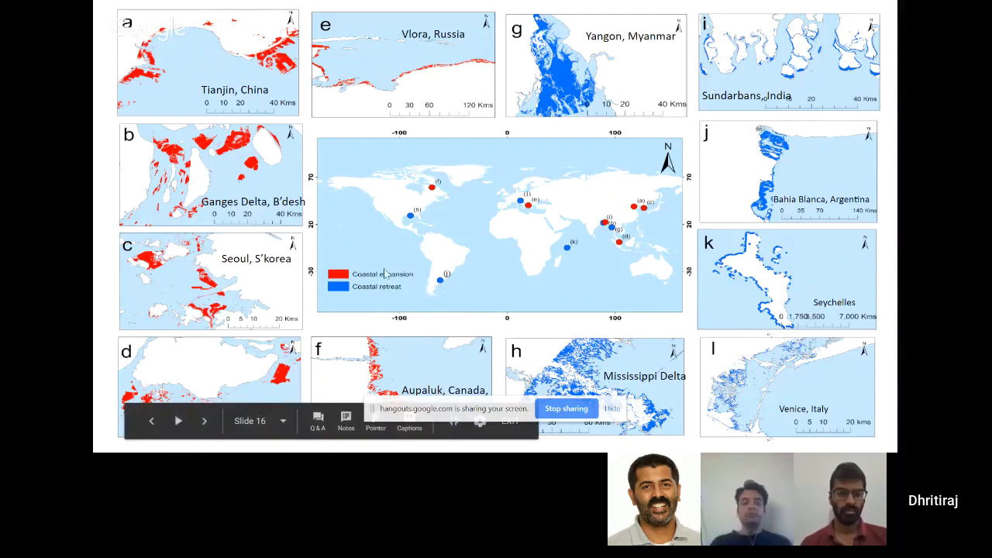
mouse_move(410, 389)
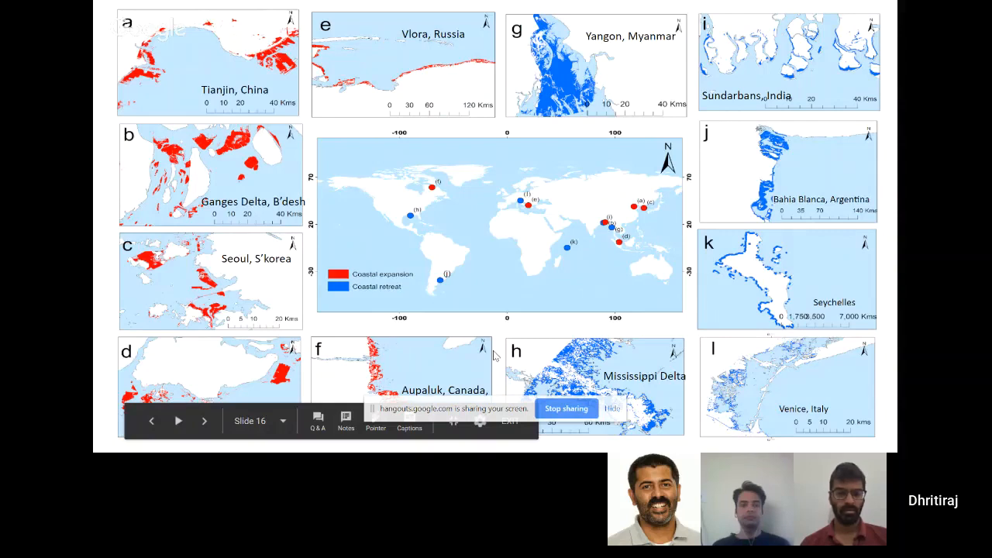
mouse_move(619, 366)
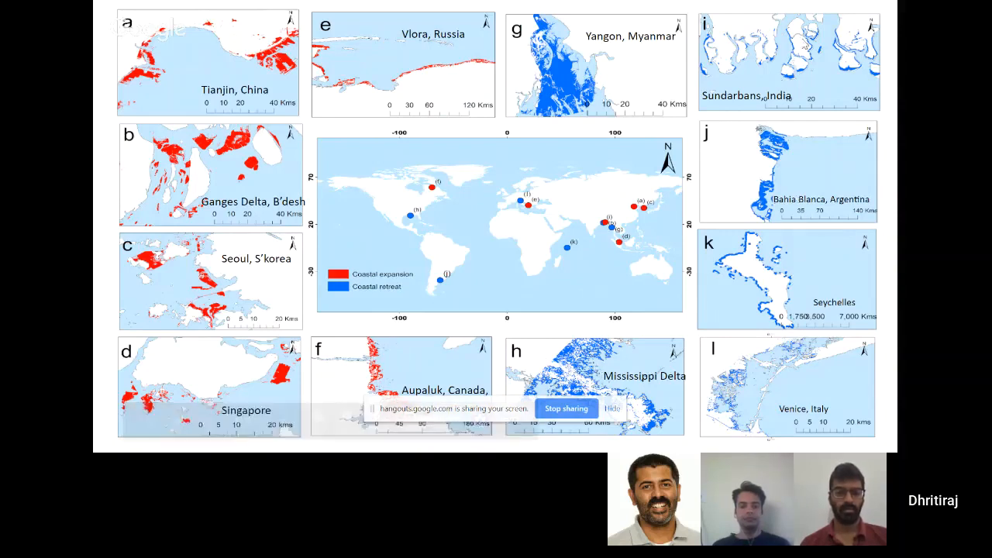
mouse_move(681, 84)
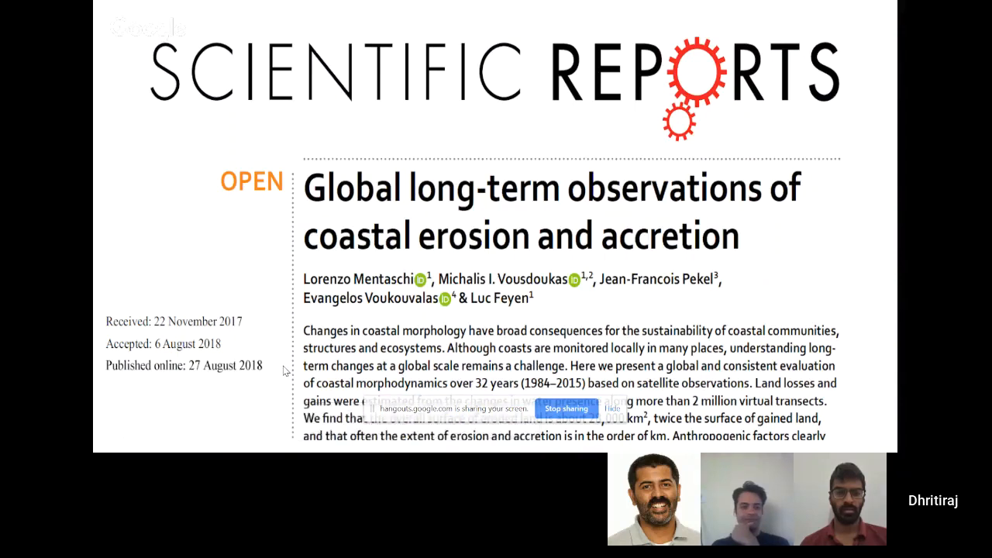
mouse_move(566, 182)
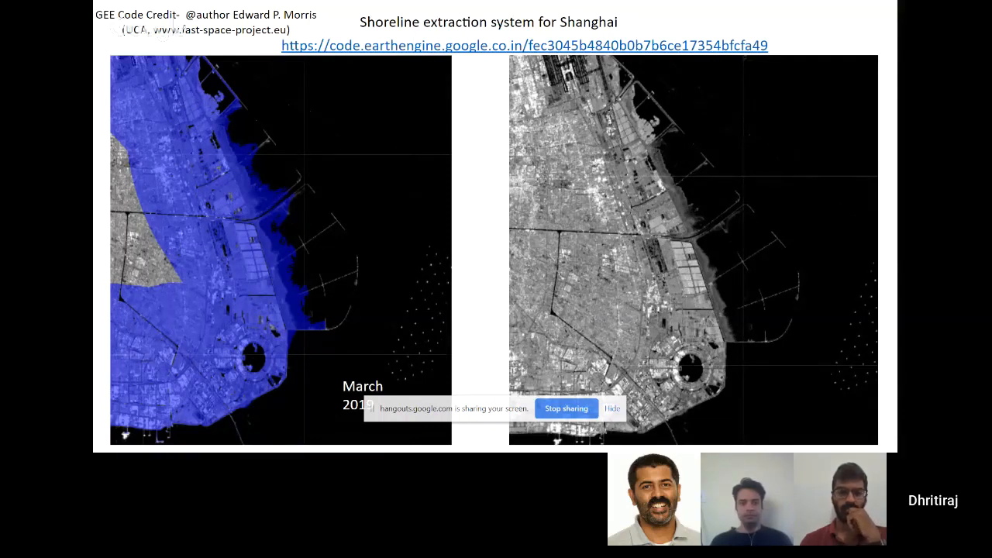
mouse_move(746, 200)
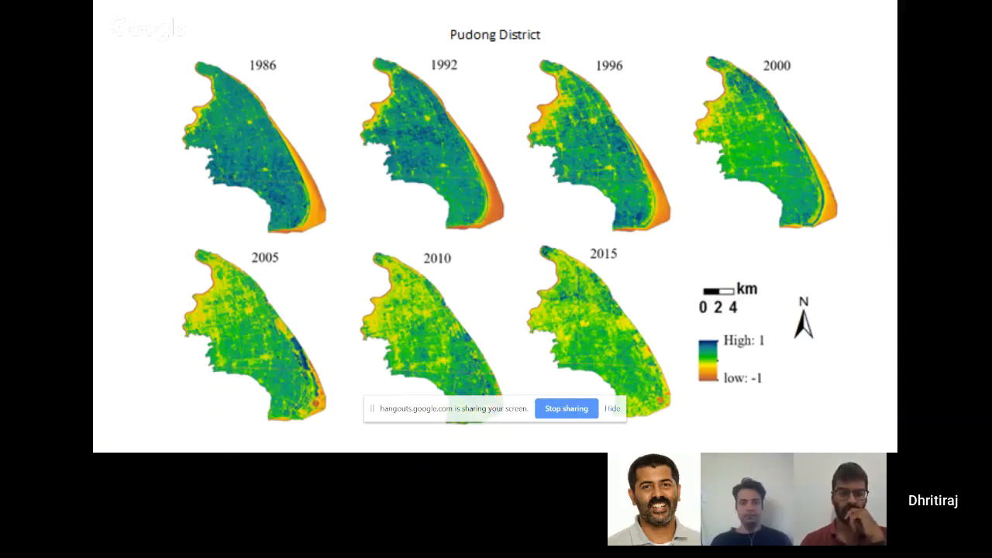
mouse_move(219, 152)
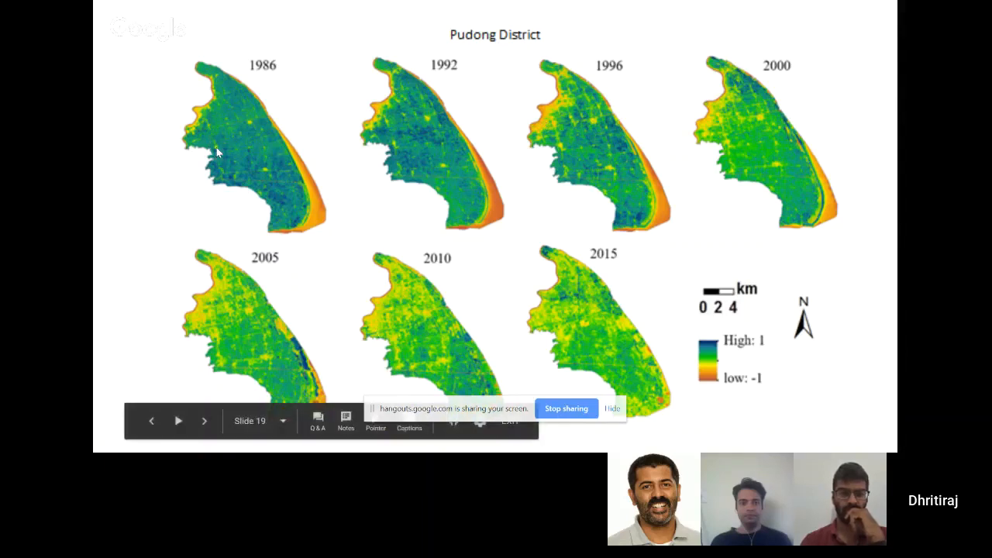
mouse_move(302, 210)
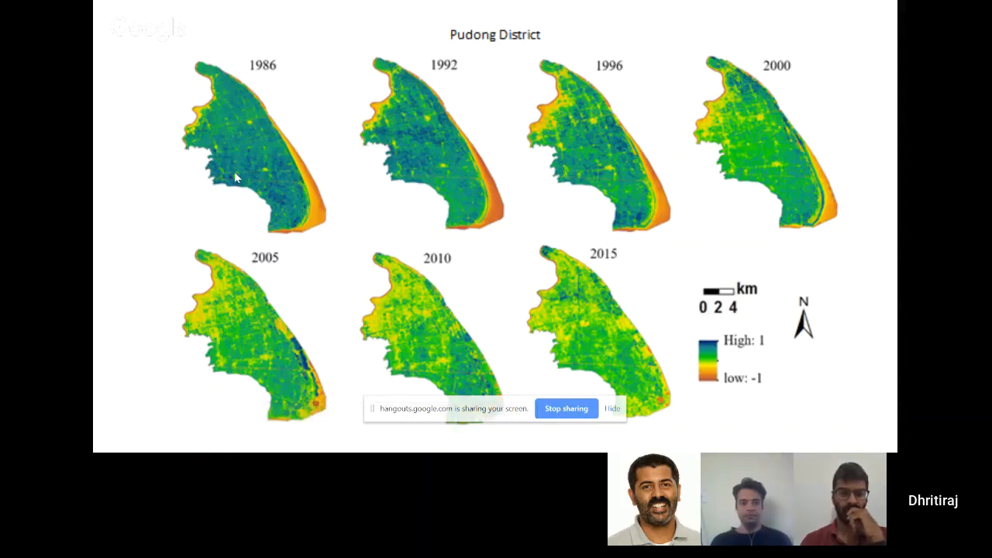
mouse_move(246, 223)
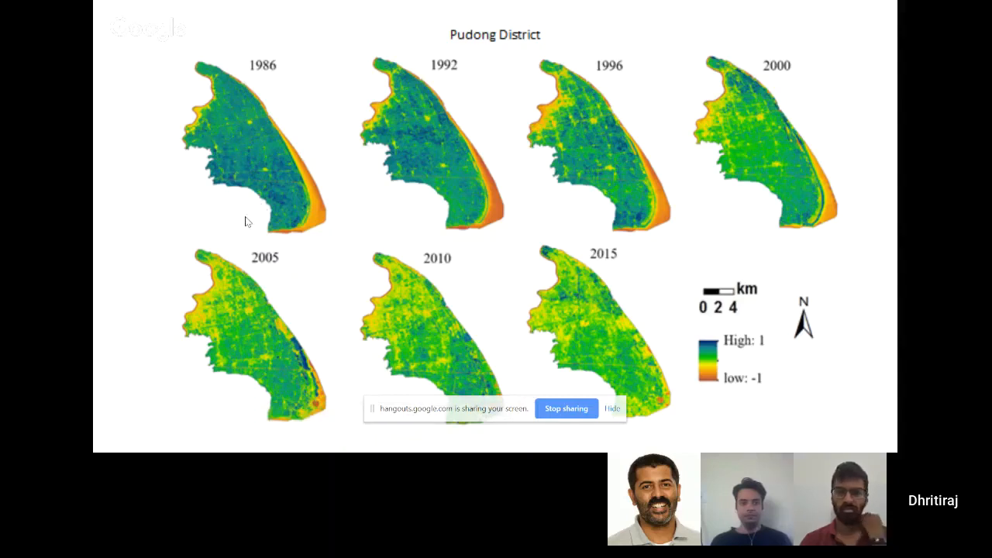
mouse_move(195, 51)
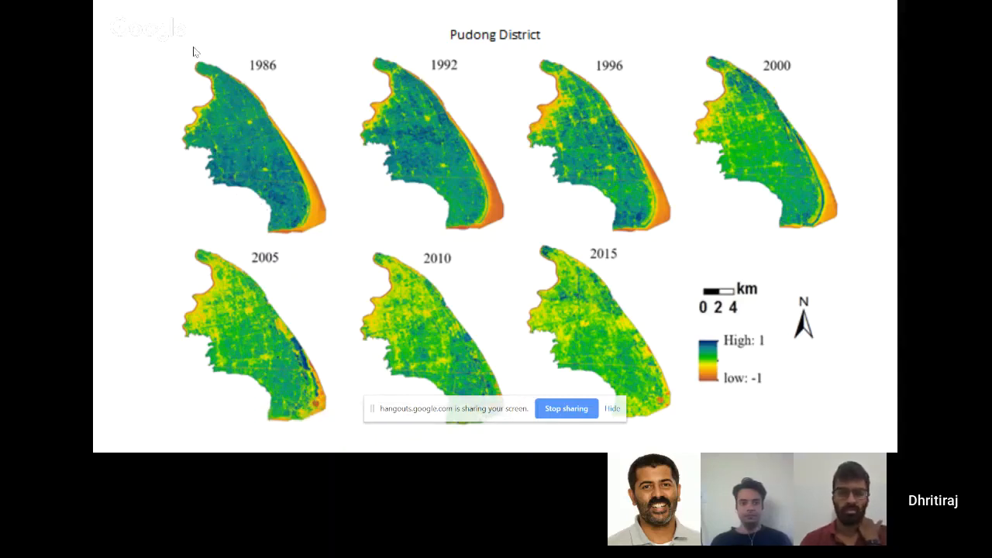
mouse_move(279, 99)
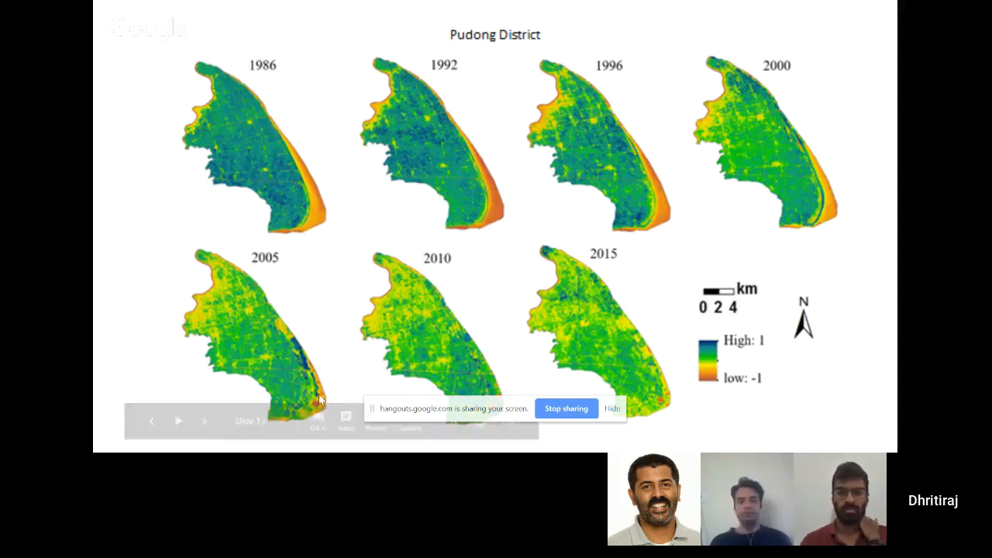
mouse_move(634, 377)
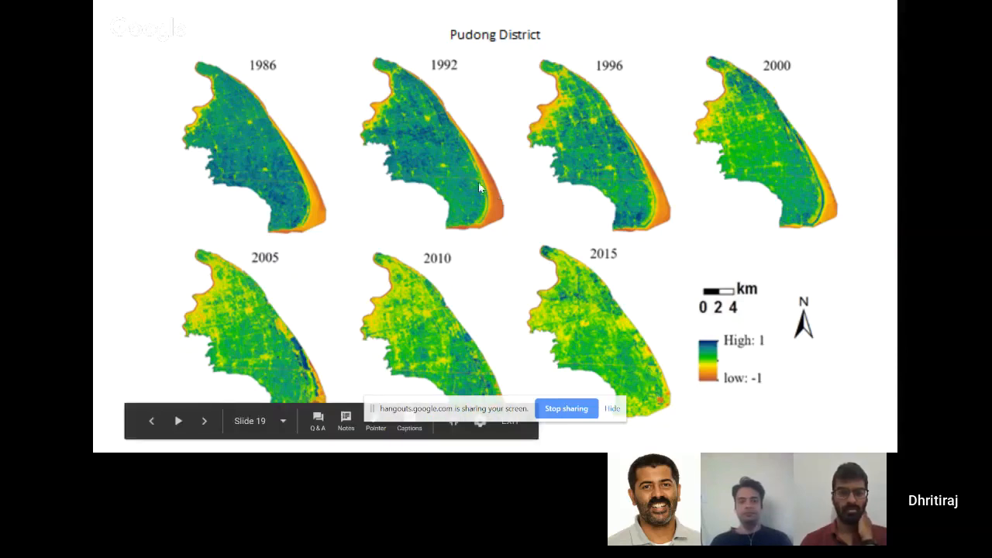
mouse_move(581, 364)
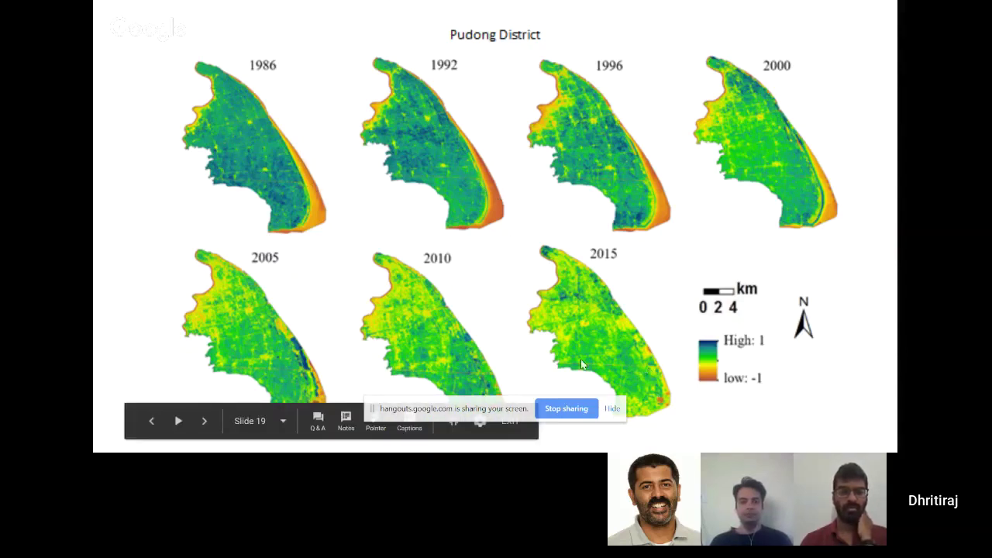
mouse_move(617, 380)
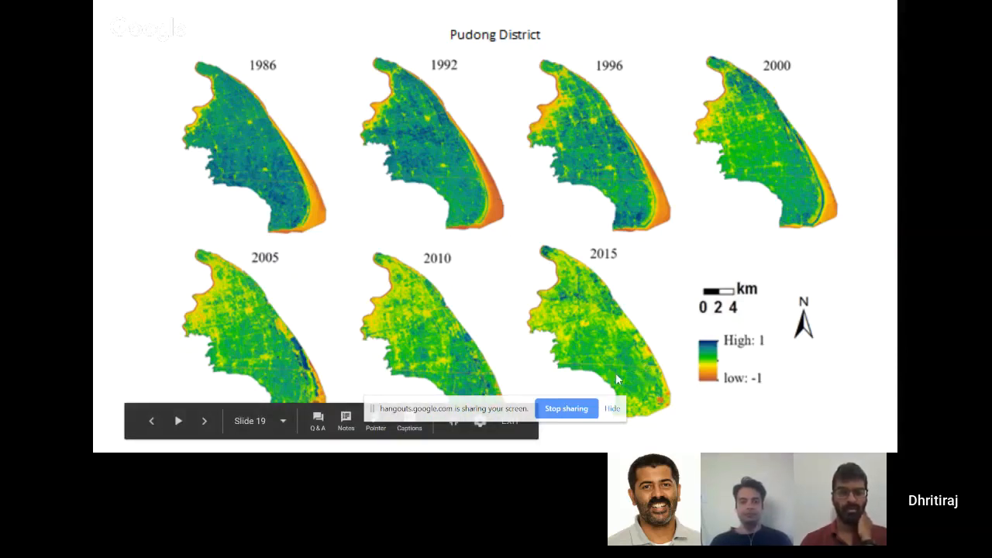
mouse_move(857, 171)
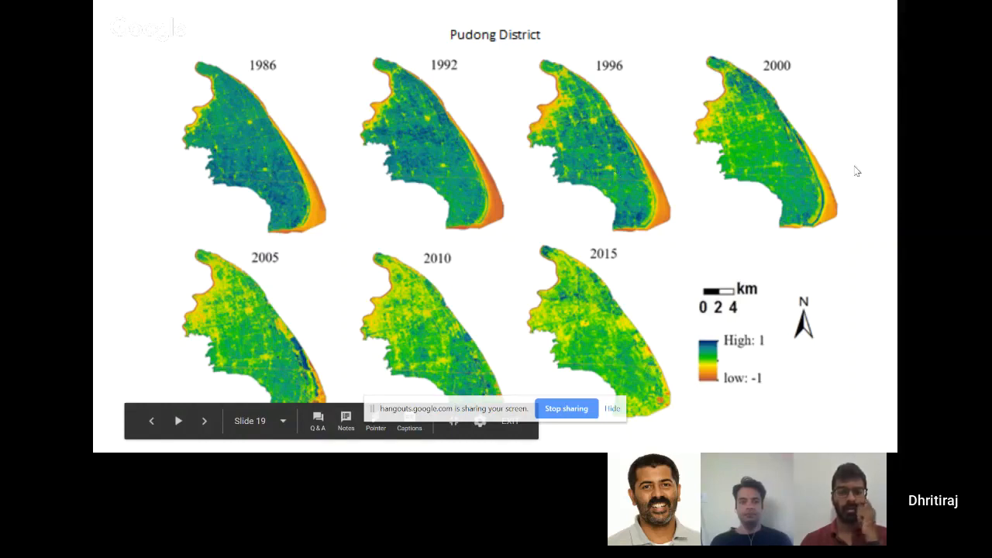
mouse_move(224, 119)
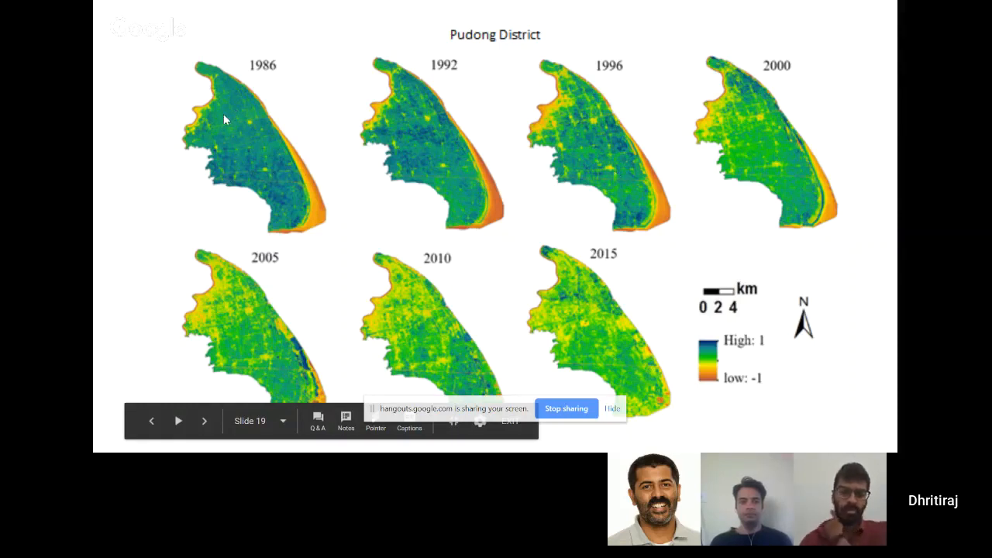
mouse_move(623, 376)
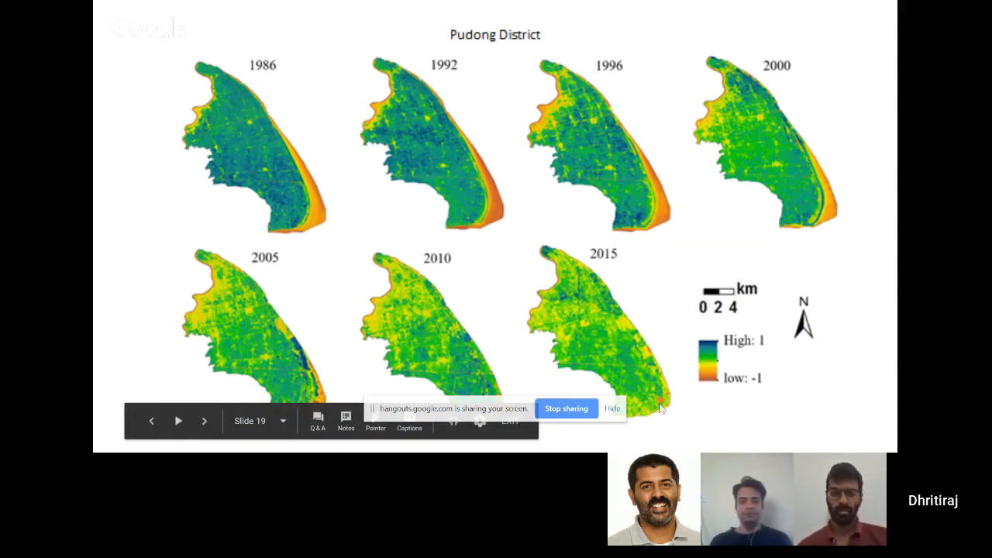
mouse_move(651, 420)
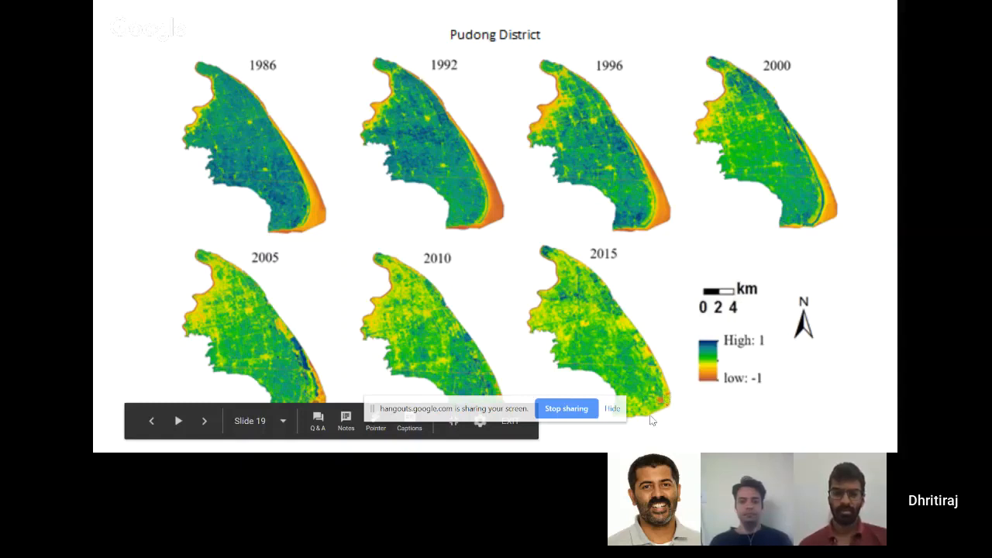
mouse_move(668, 409)
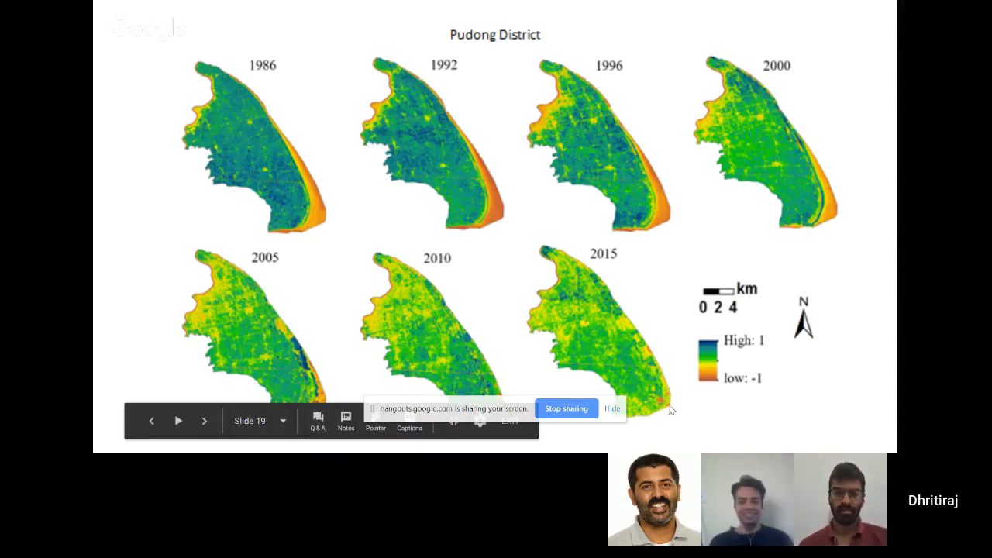
mouse_move(663, 408)
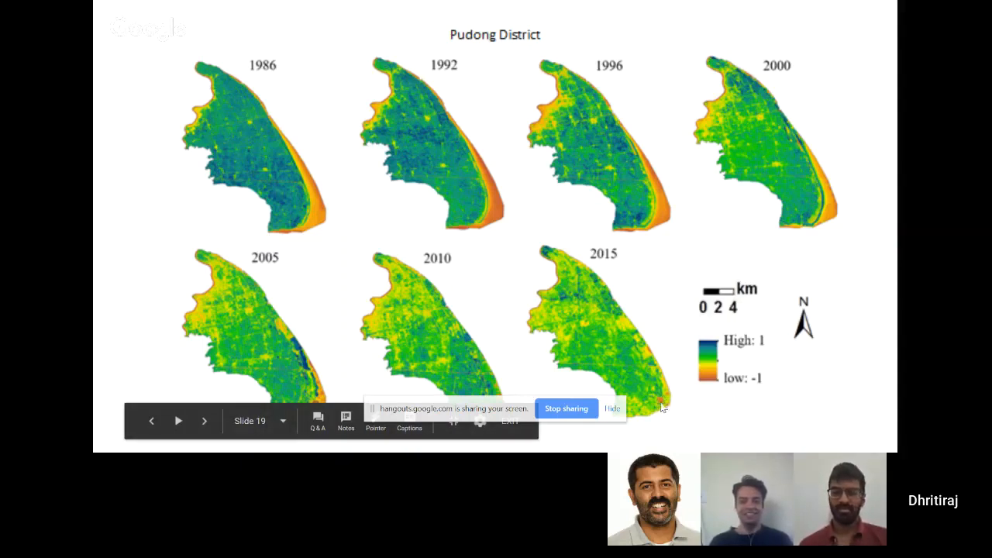
mouse_move(647, 419)
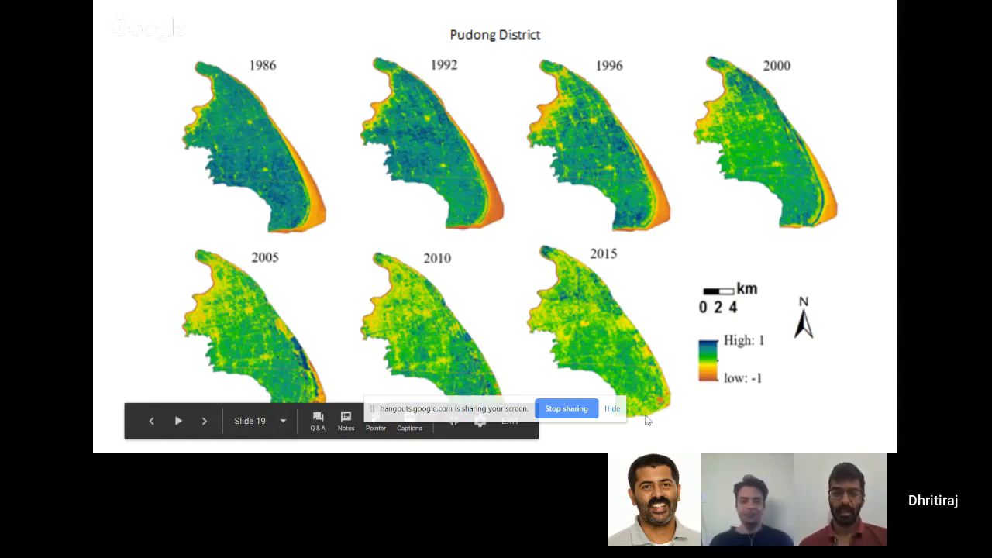
mouse_move(232, 276)
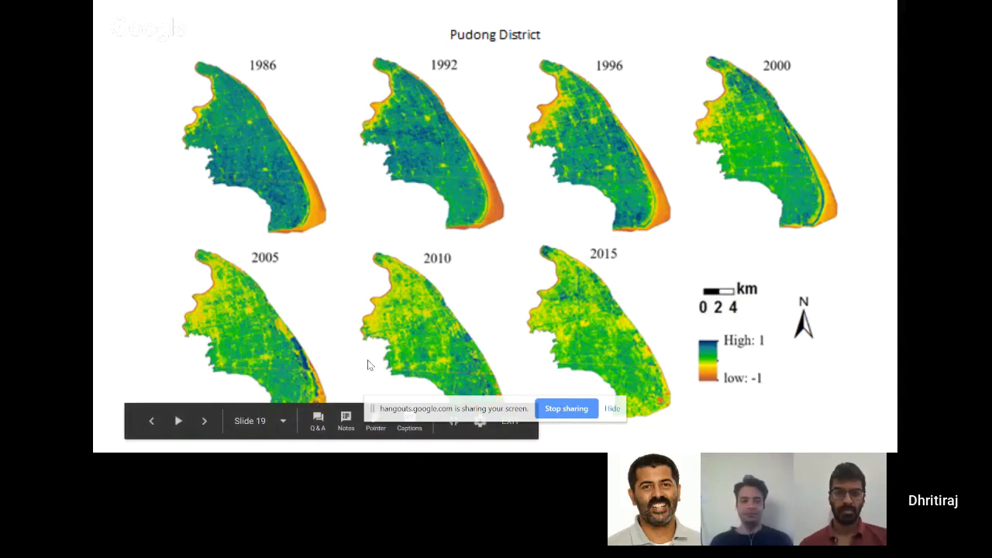
mouse_move(345, 206)
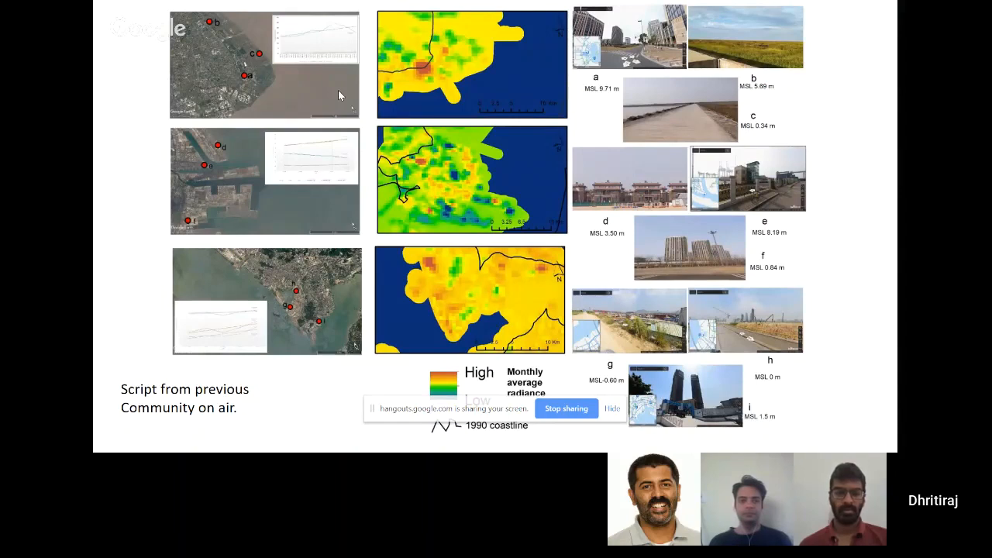
mouse_move(242, 62)
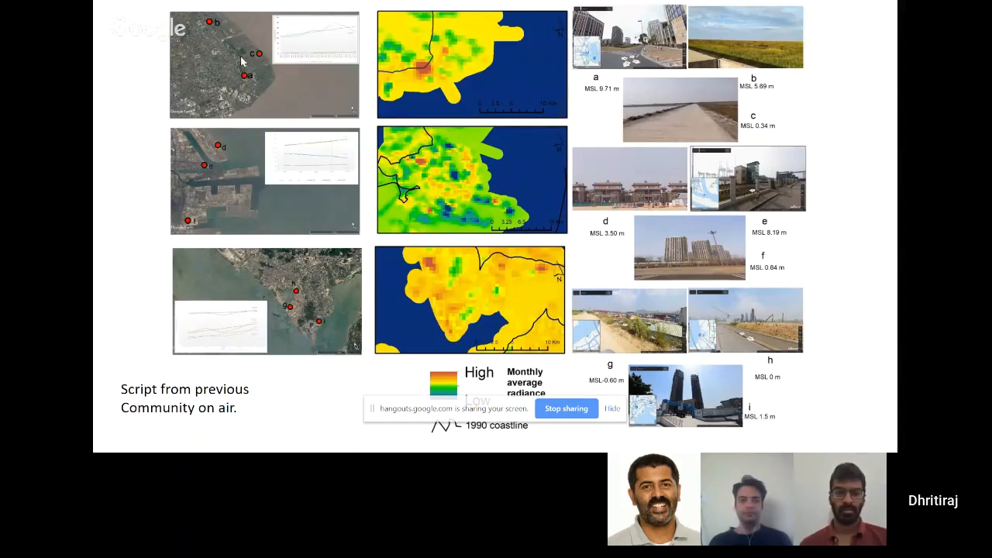
mouse_move(423, 215)
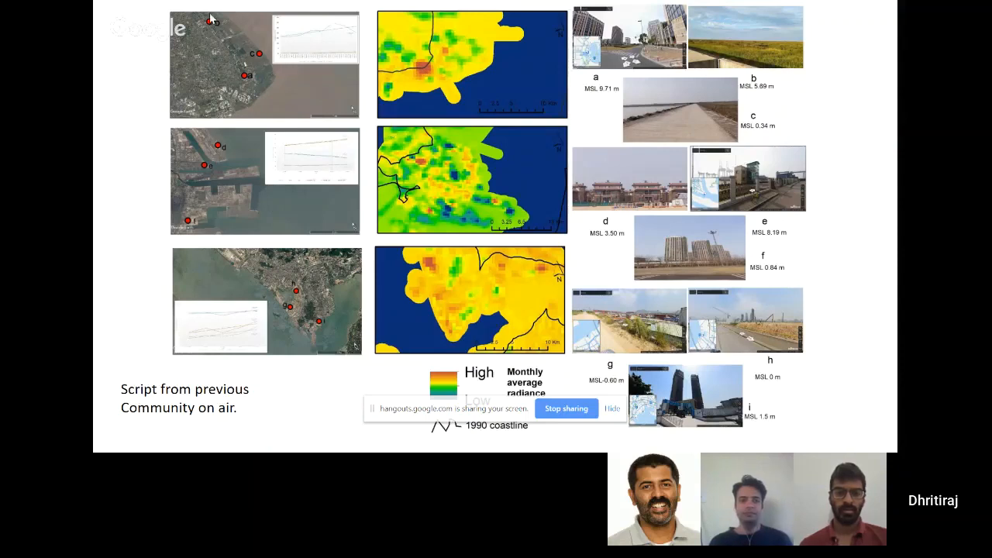
mouse_move(306, 315)
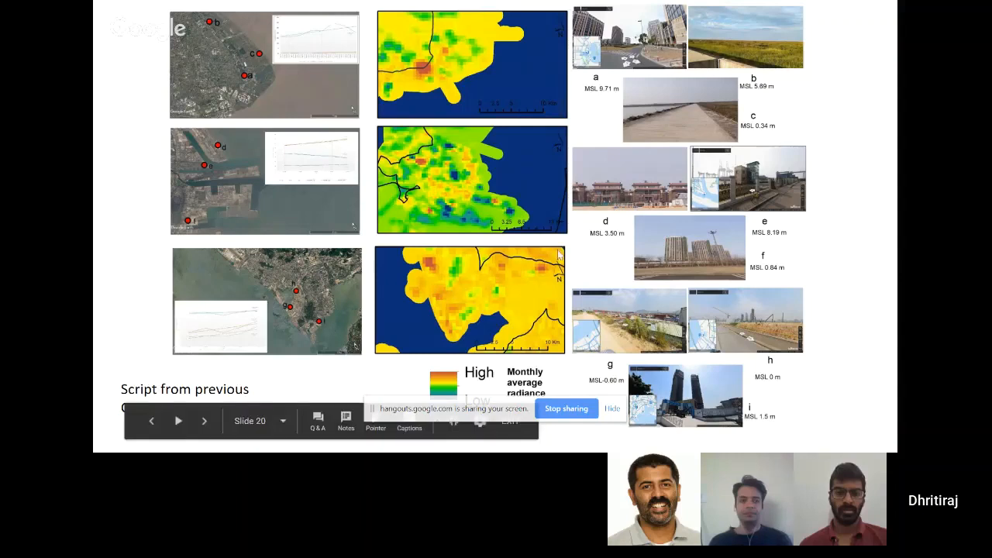
mouse_move(788, 48)
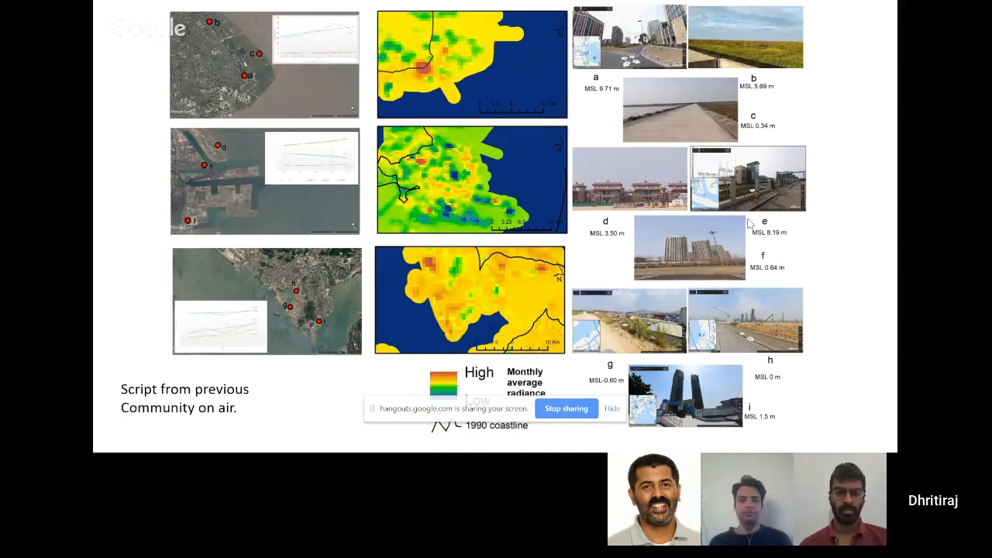
mouse_move(756, 233)
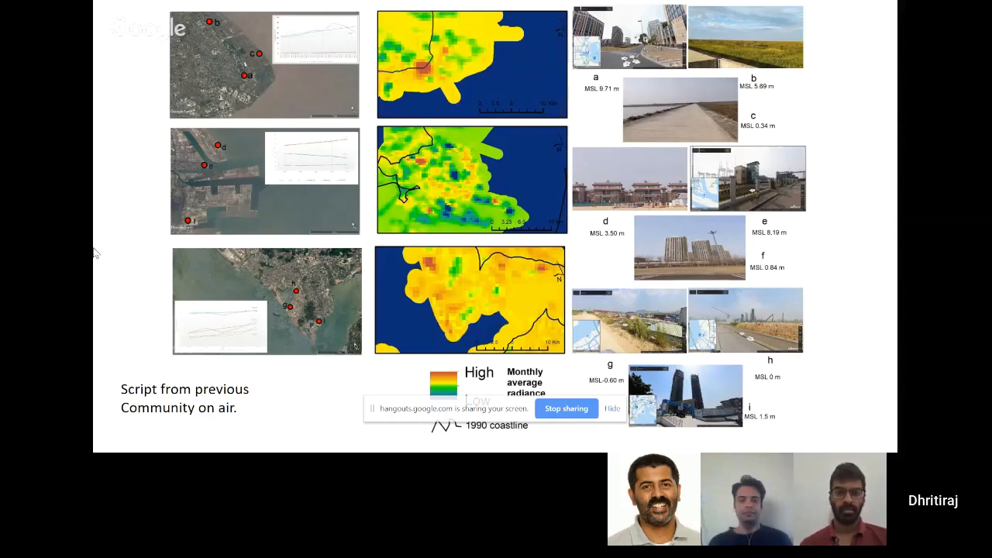
mouse_move(550, 161)
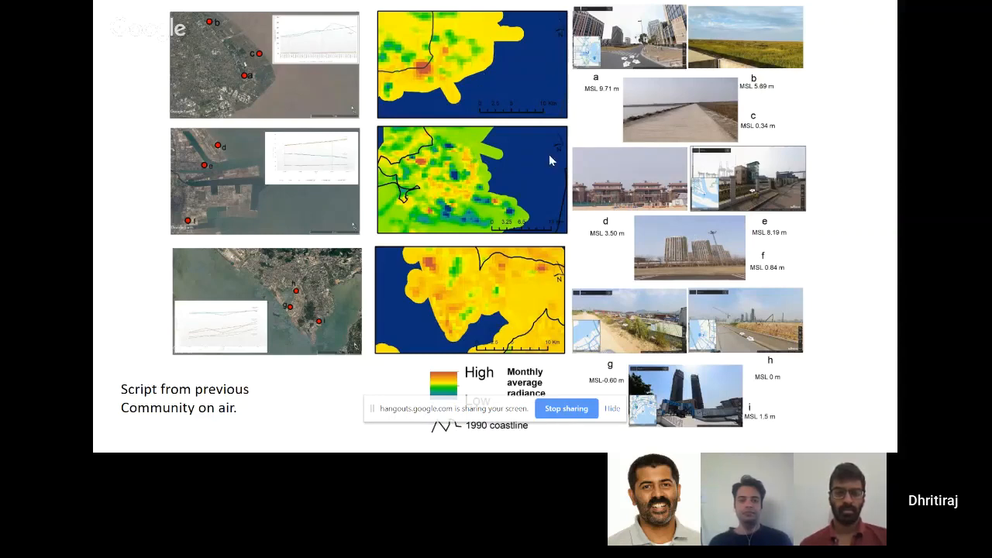
mouse_move(517, 174)
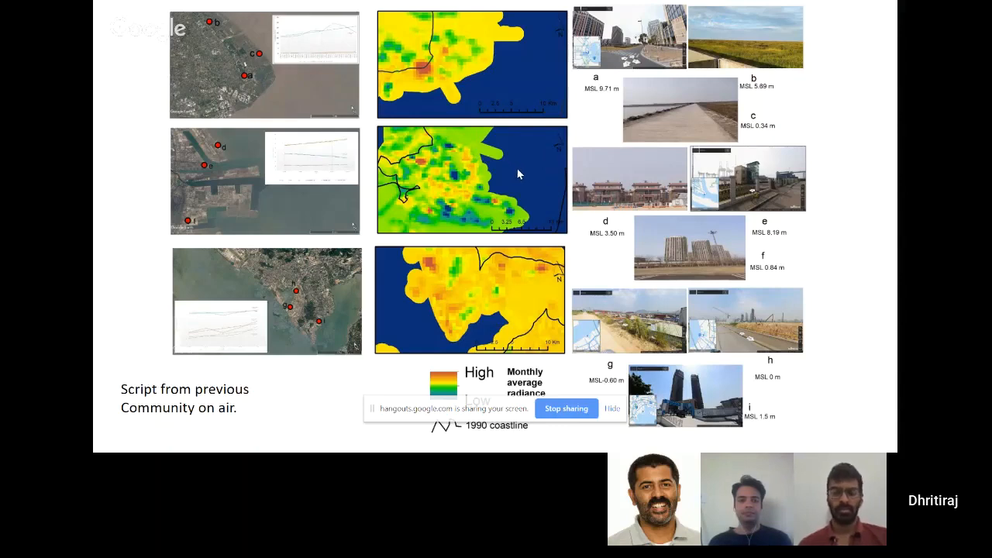
mouse_move(533, 194)
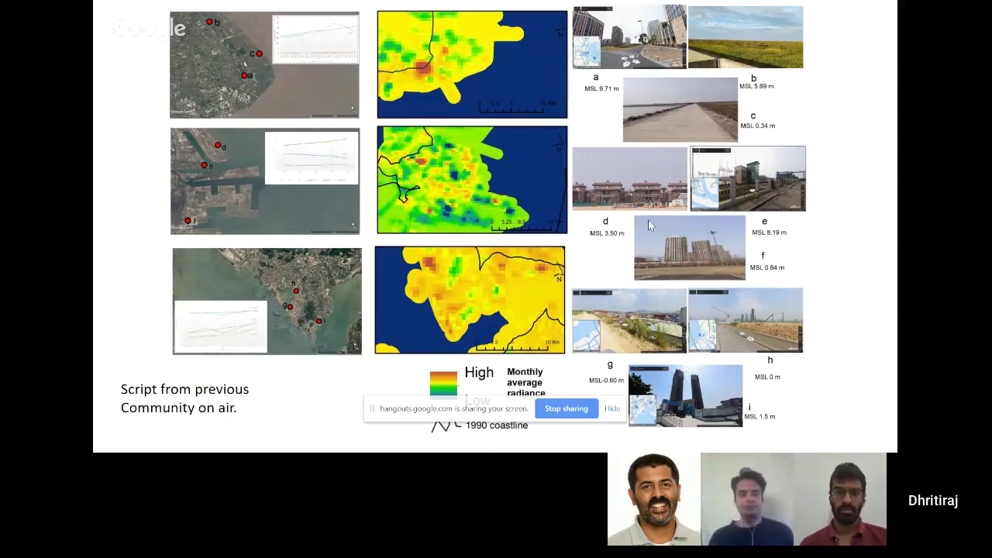
mouse_move(518, 206)
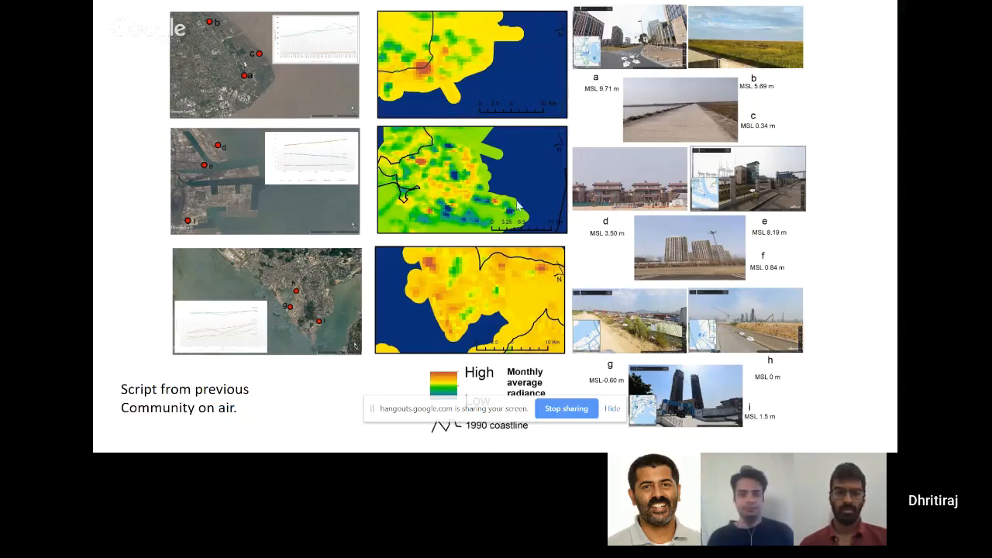
mouse_move(243, 134)
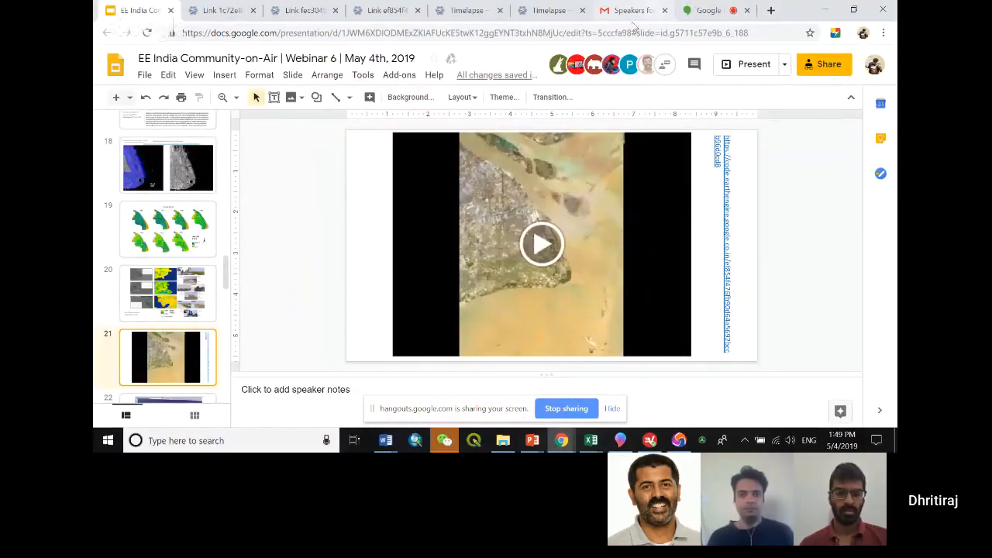
- Switch to the browser tab with the Earth Engine Timelapse coastline animation
click(550, 10)
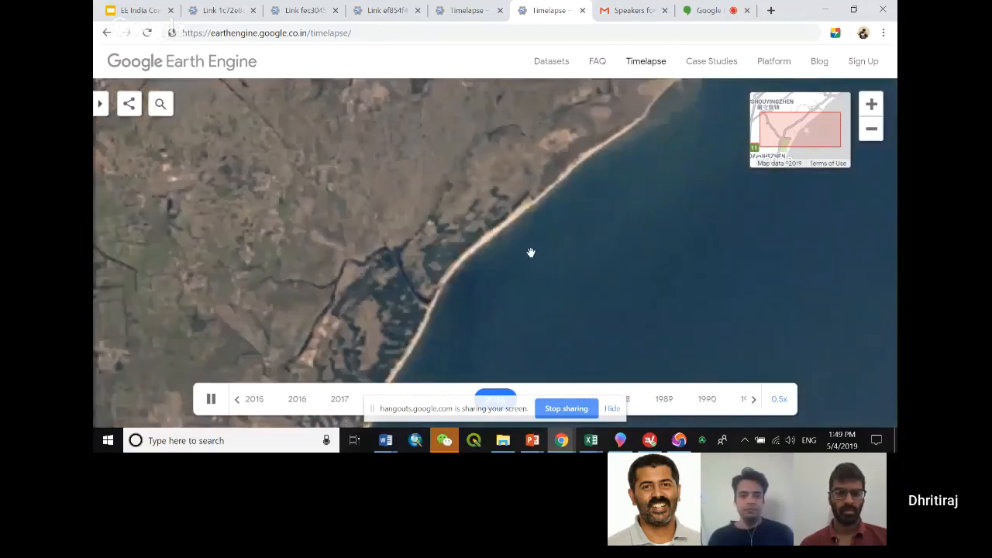
- Play the coastline Timelapse animation, then switch to the Landsat timelapse export script
click(778, 398)
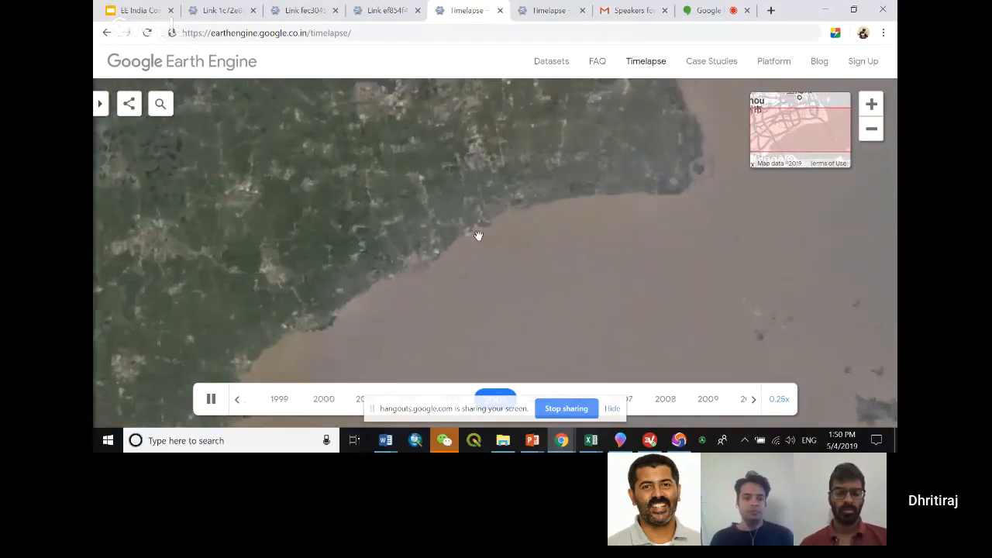
click(385, 10)
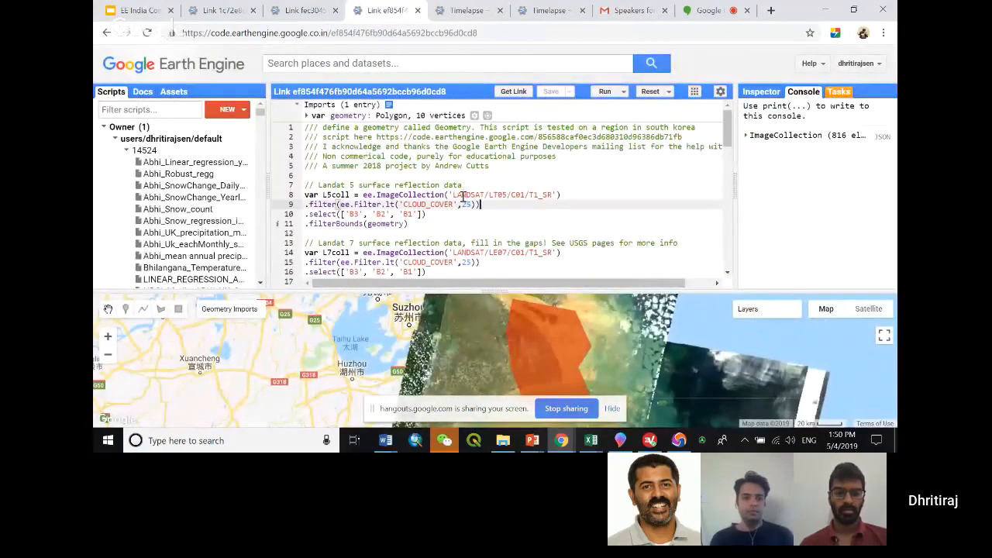
- Scroll through the Landsat merge, year list and Export.video code of the yearly video script
scroll(down, 3)
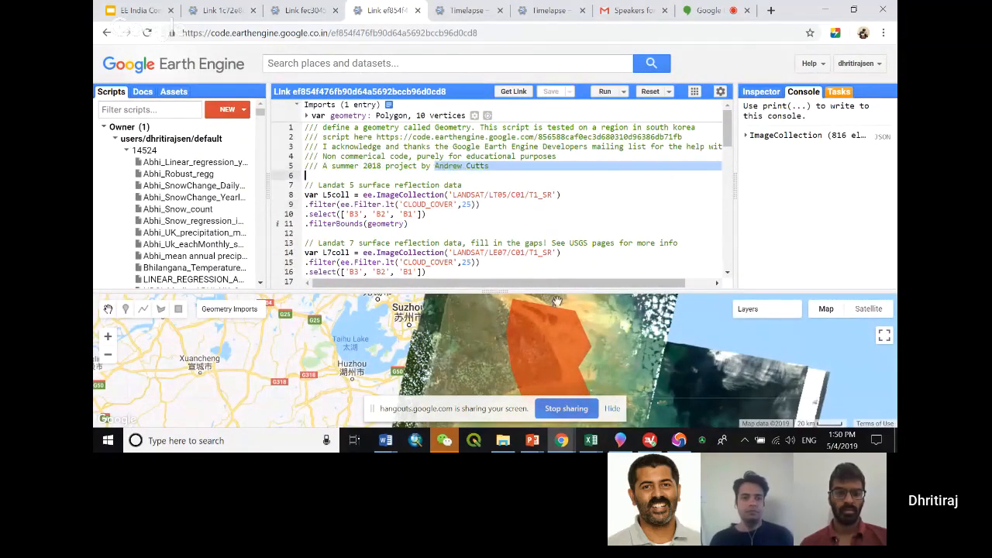
scroll(down, 3)
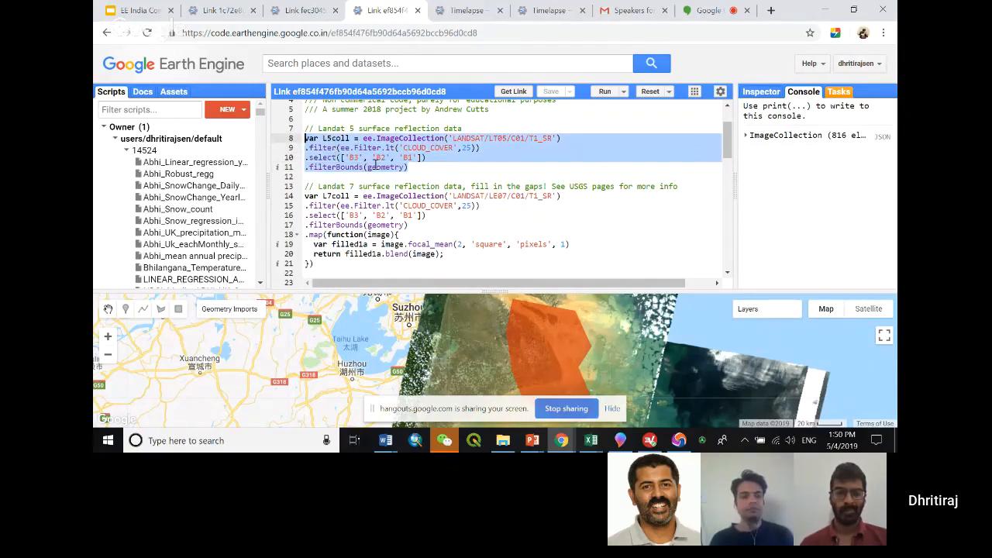
click(454, 138)
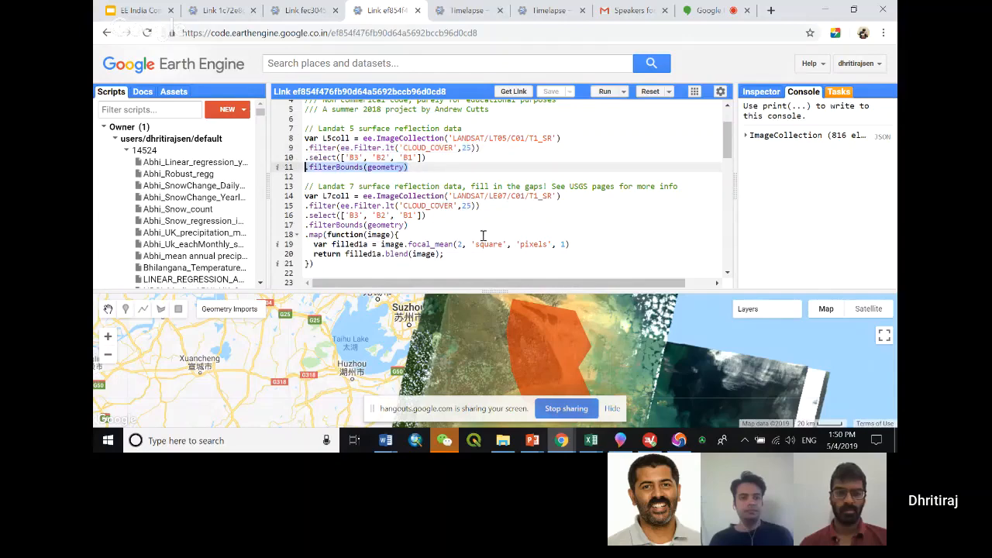
scroll(down, 3)
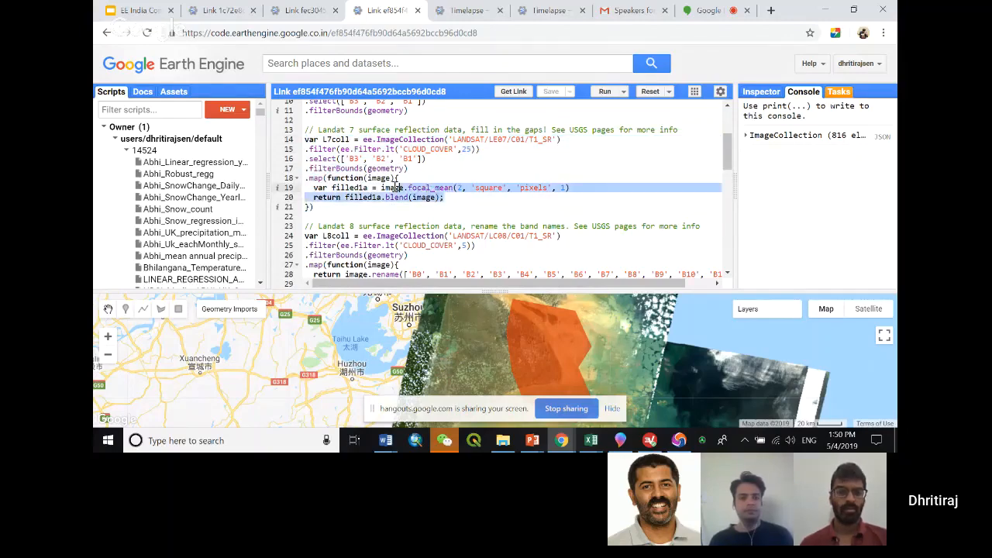
scroll(down, 3)
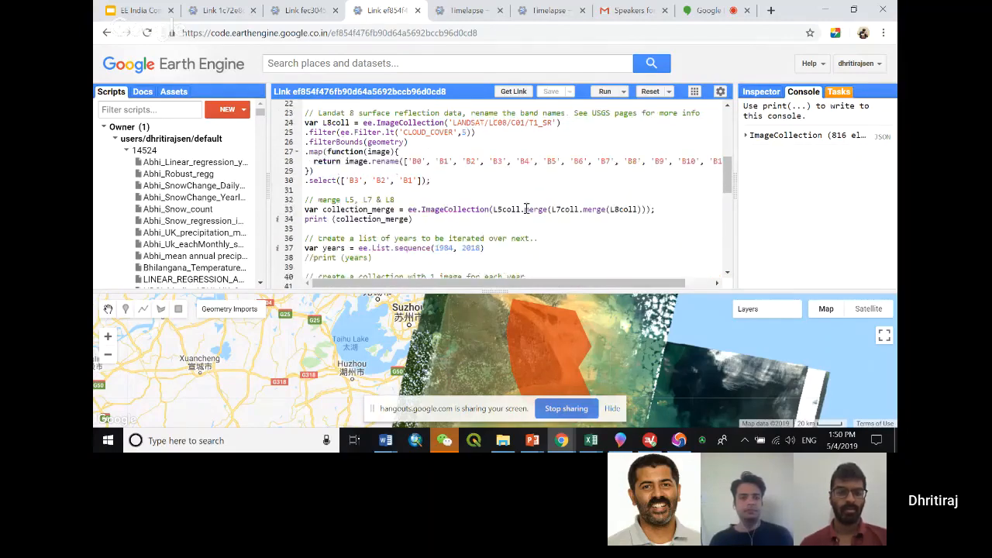
scroll(up, 3)
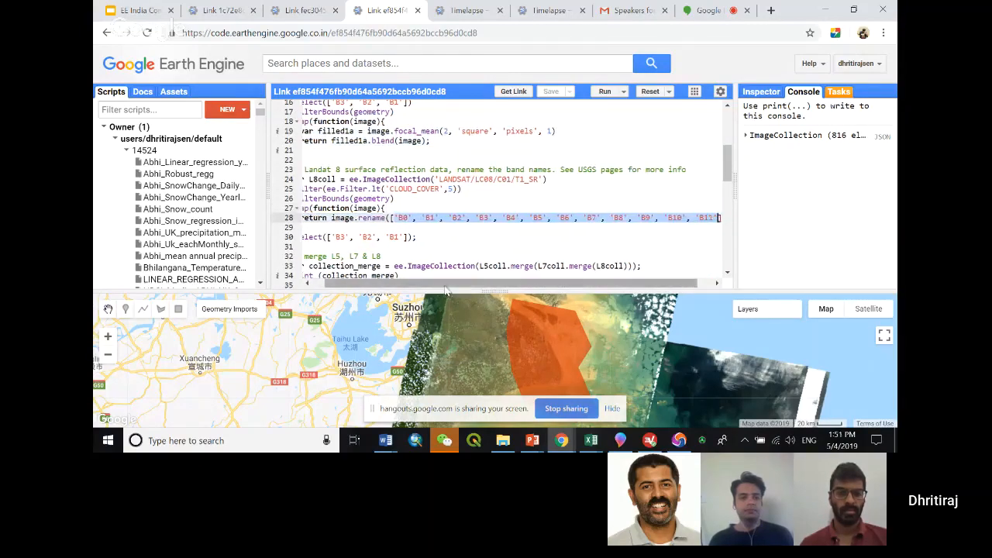
scroll(down, 3)
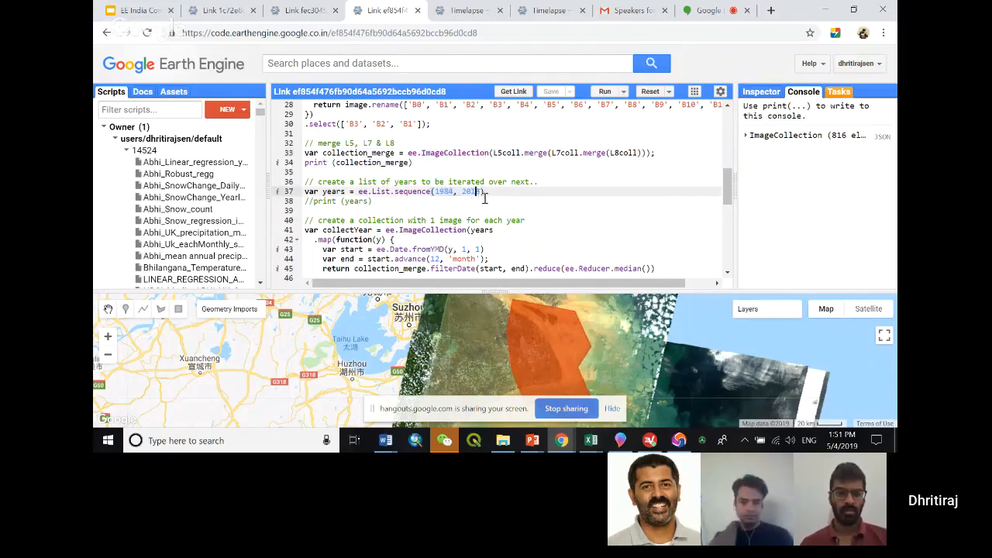
scroll(down, 3)
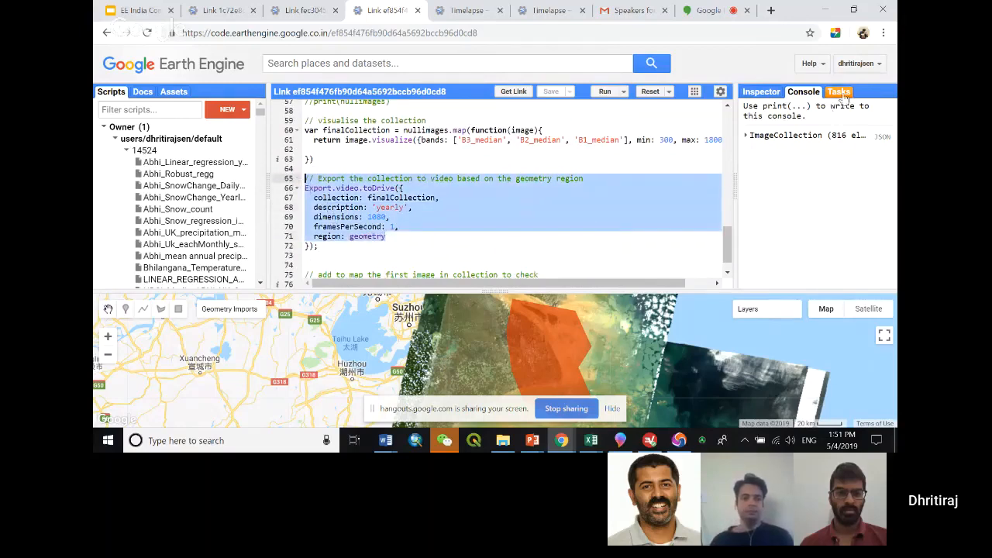
- Show the list of export tasks, then switch to the shoreline extraction script
click(838, 91)
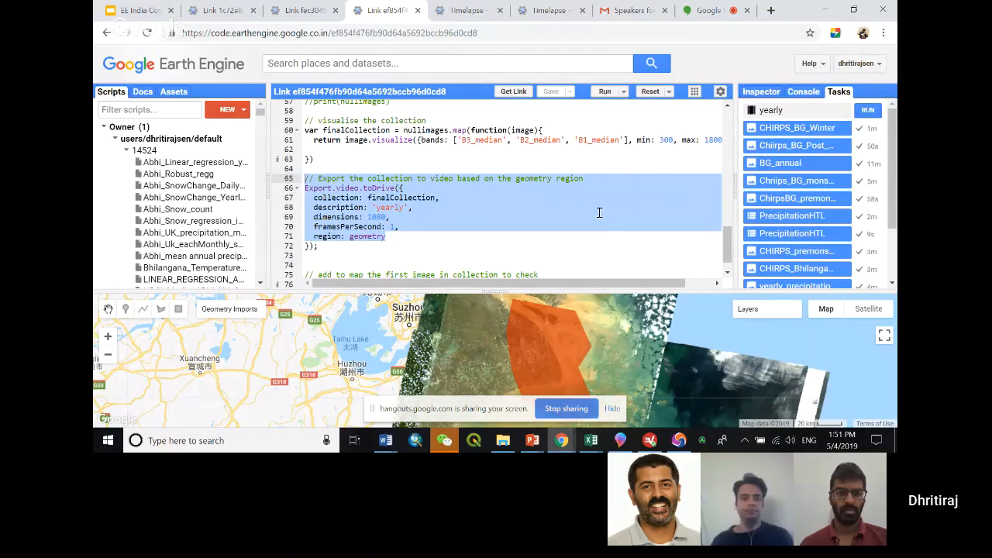
click(302, 10)
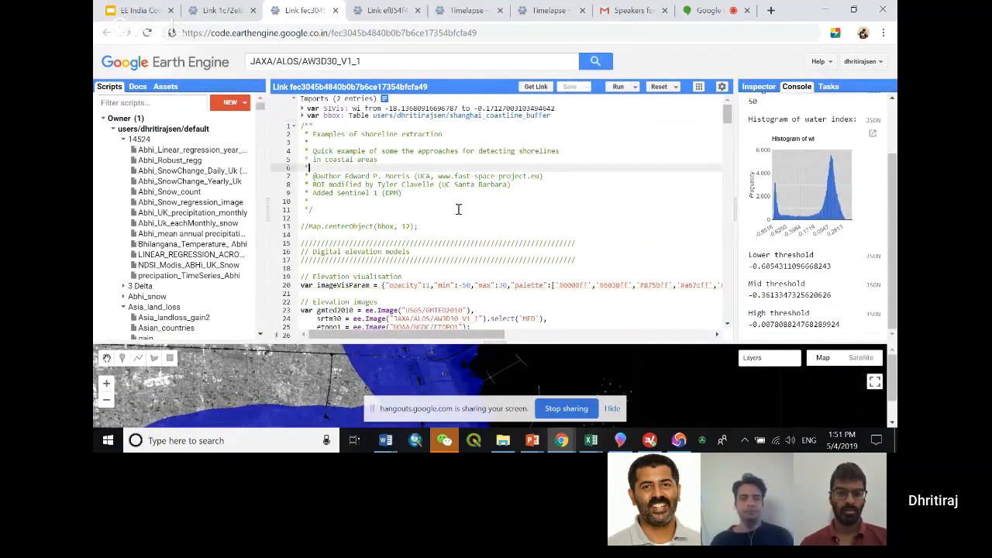
- Scroll the shoreline script down to its GMTED, SRTM/ALOS and ETOPO elevation image code
scroll(down, 3)
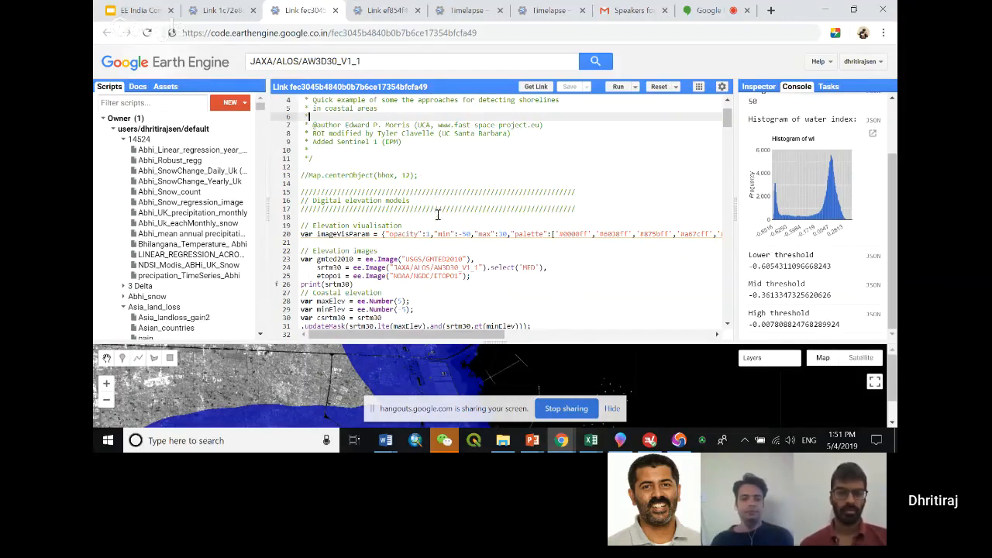
scroll(down, 3)
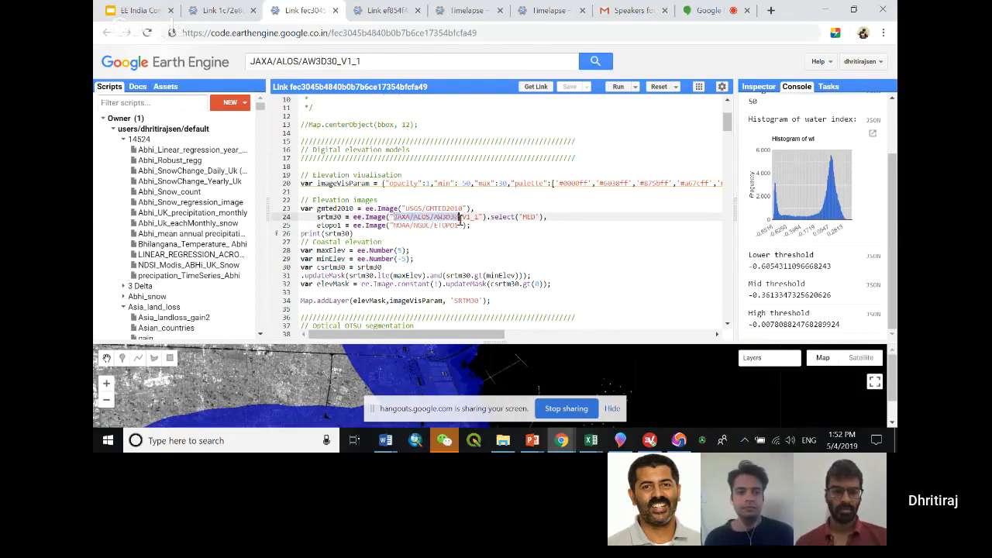
click(411, 61)
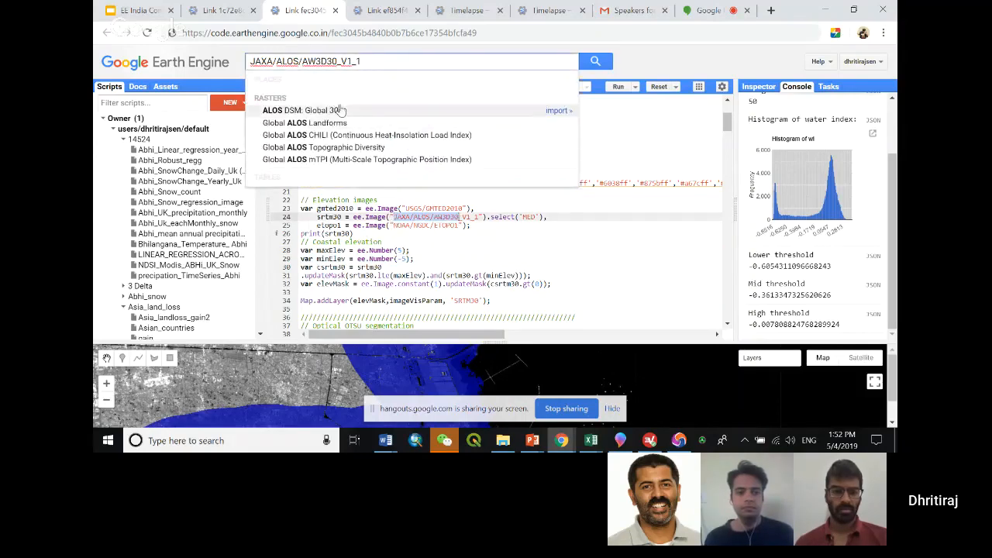
click(290, 110)
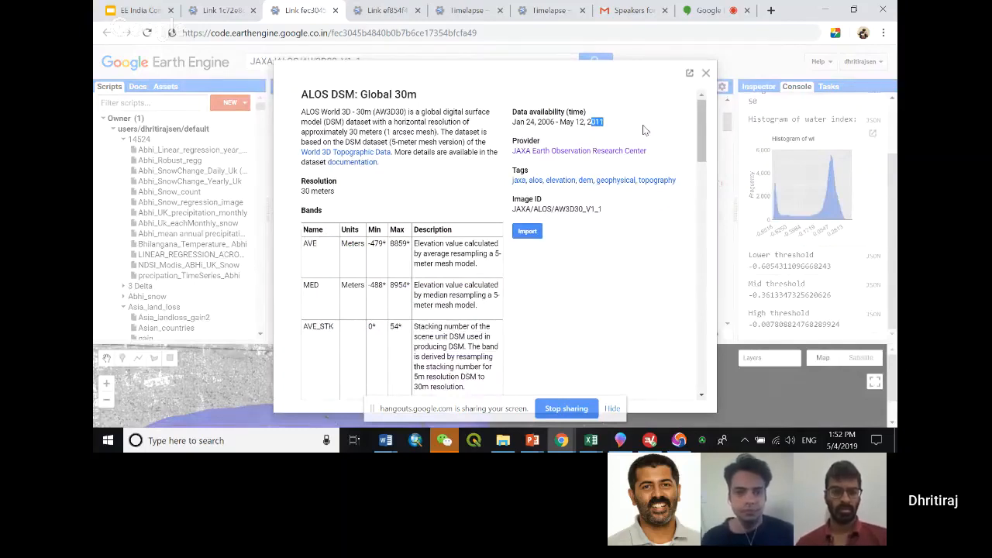
mouse_move(645, 129)
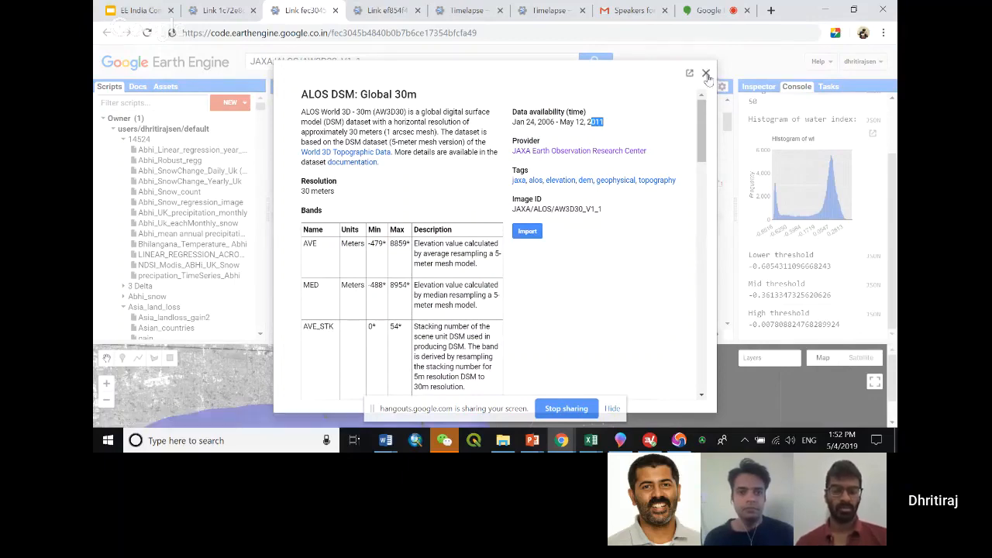
click(706, 73)
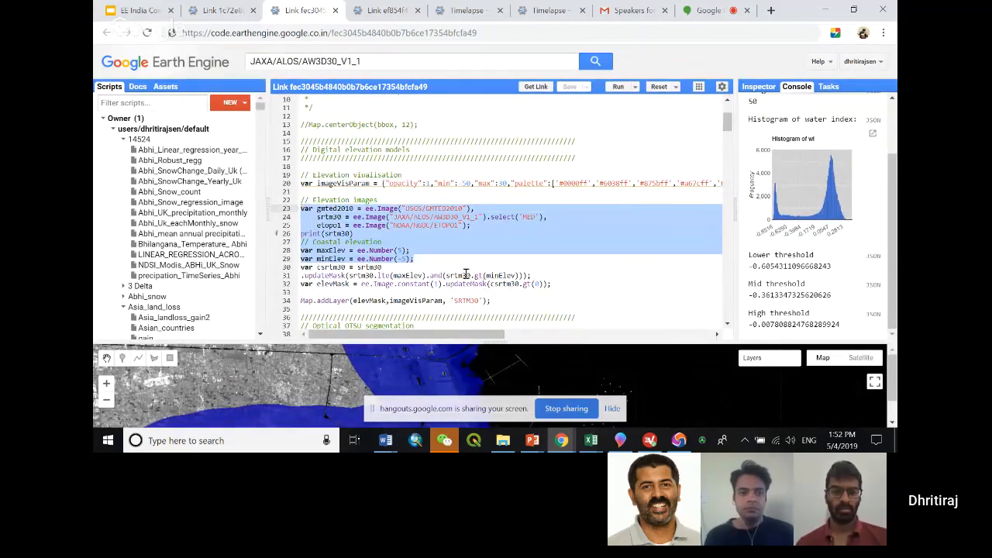
scroll(down, 3)
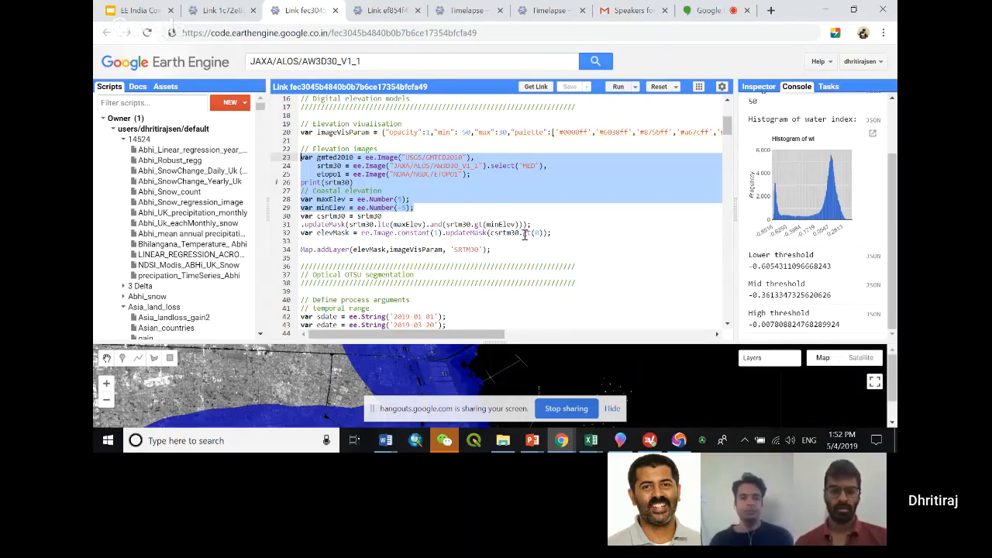
scroll(down, 3)
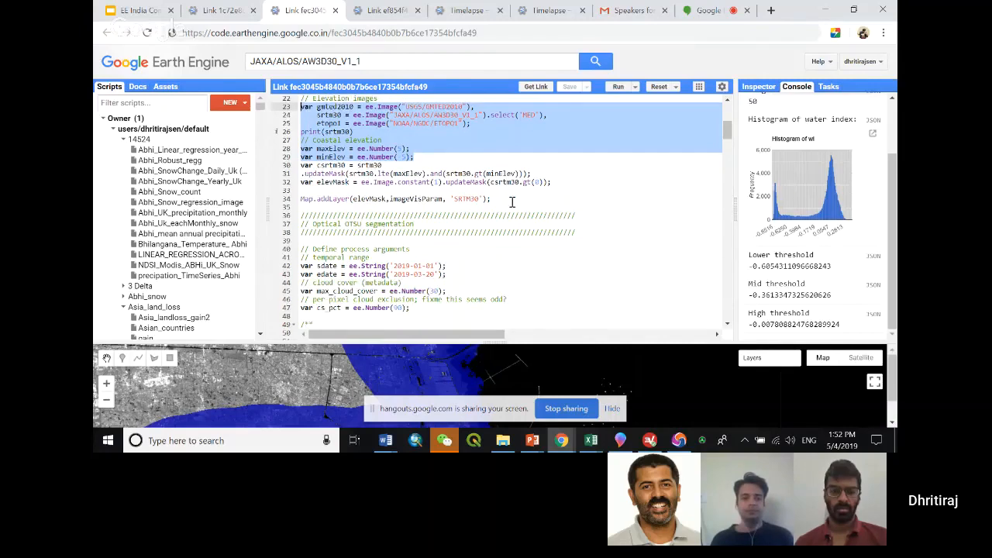
scroll(up, 3)
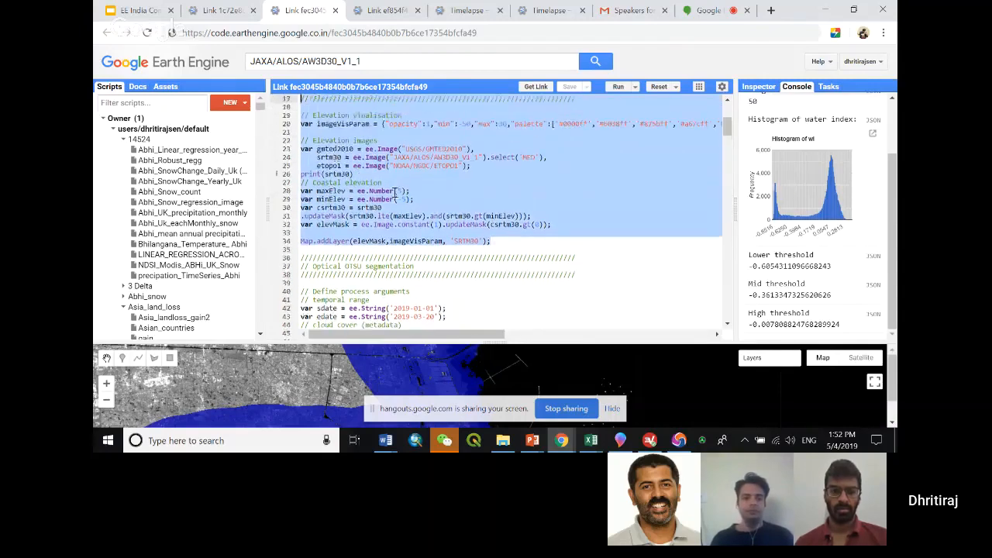
scroll(up, 3)
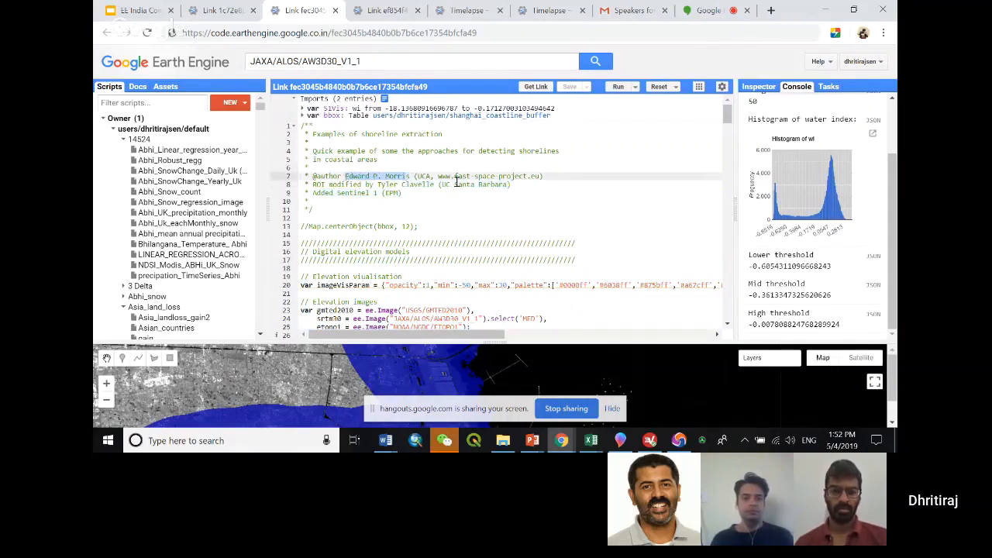
double_click(511, 175)
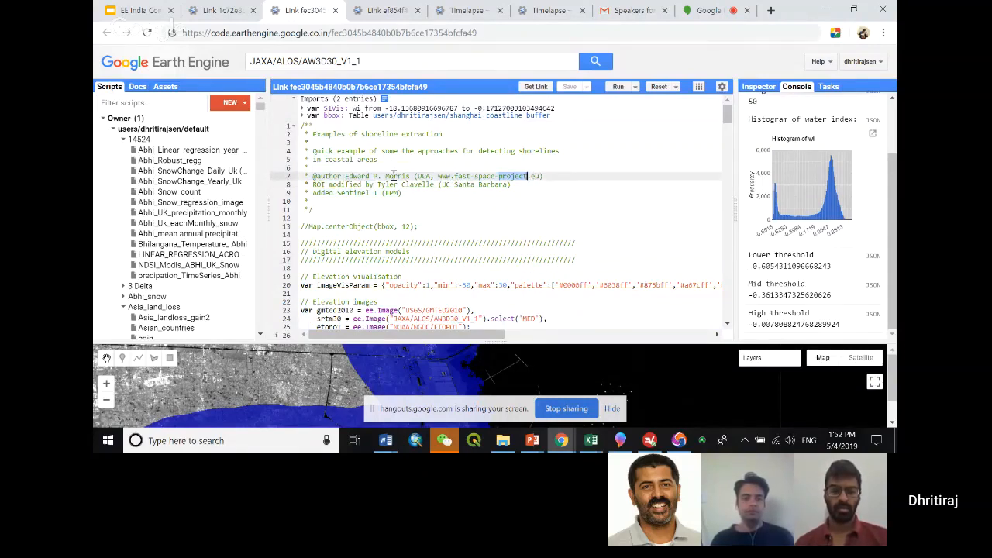
scroll(down, 3)
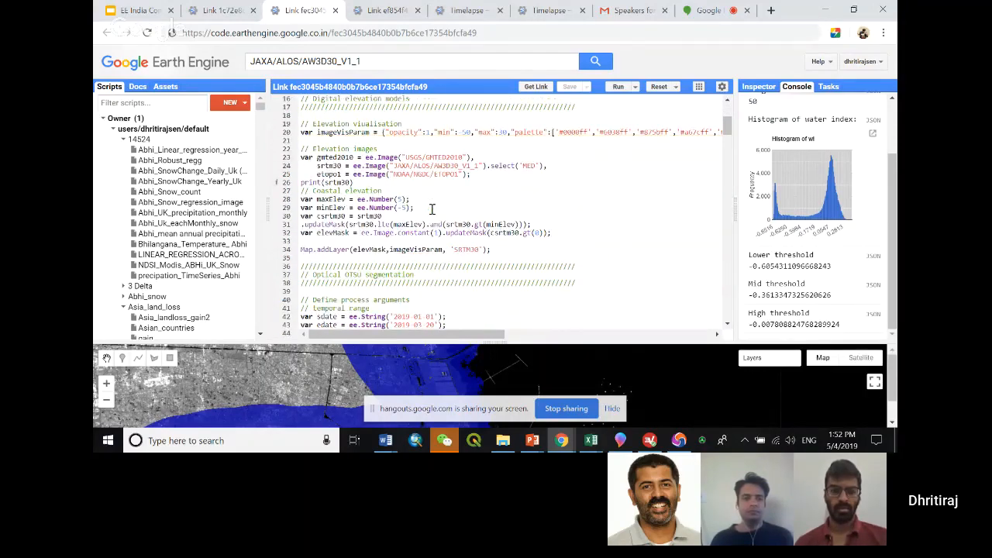
scroll(down, 3)
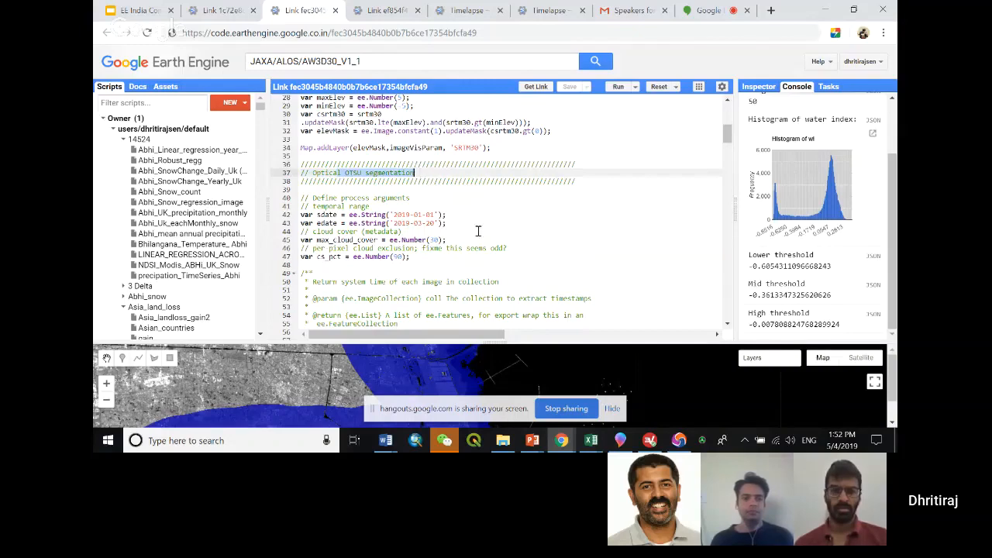
scroll(down, 3)
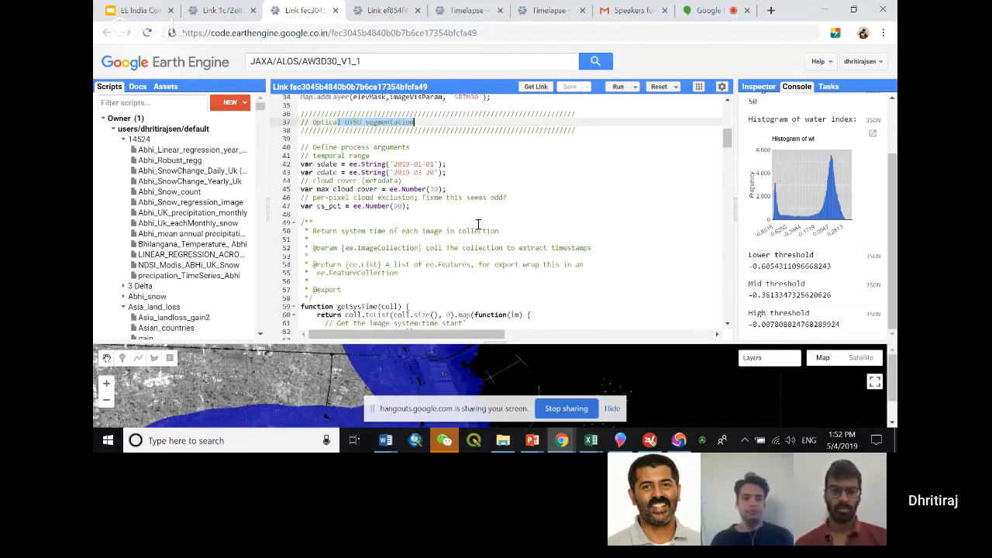
scroll(down, 3)
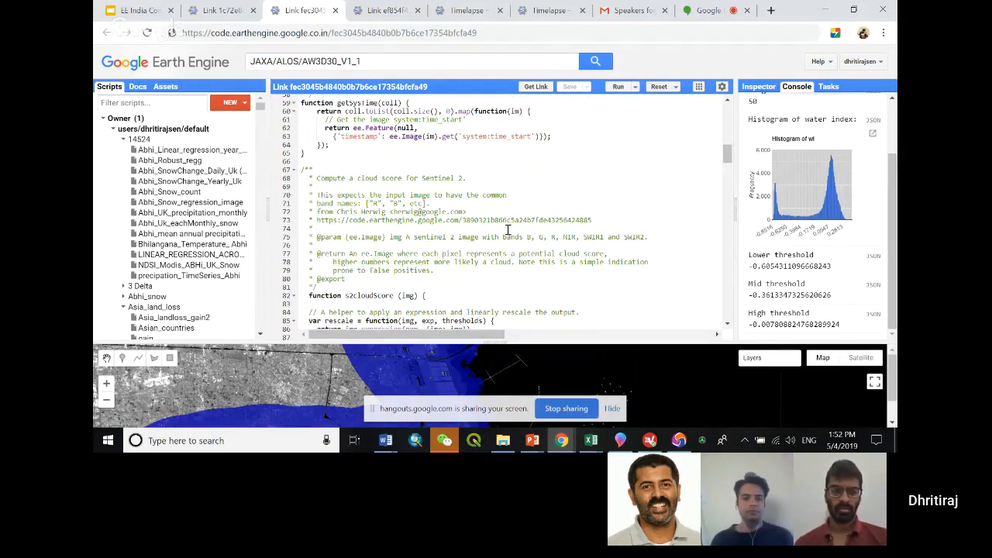
scroll(down, 3)
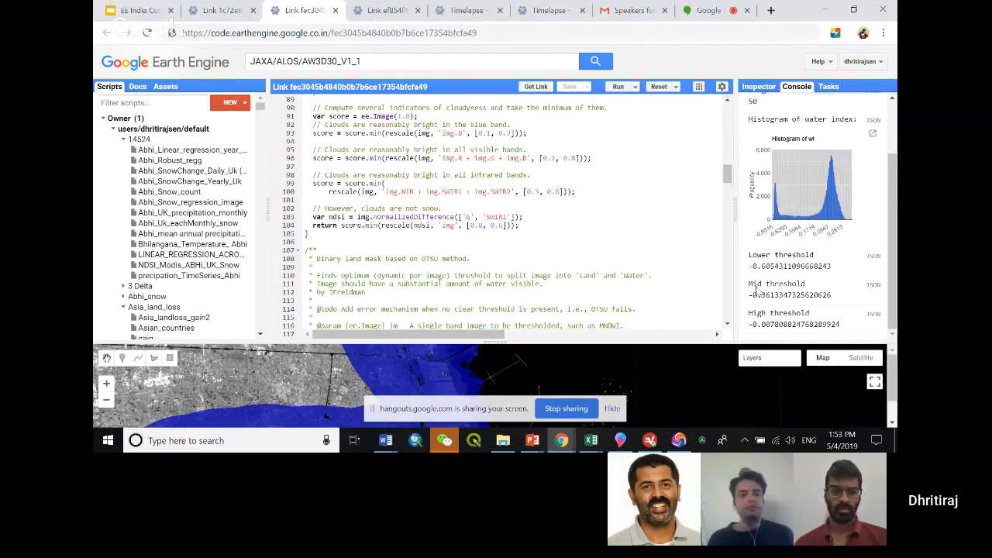
scroll(down, 3)
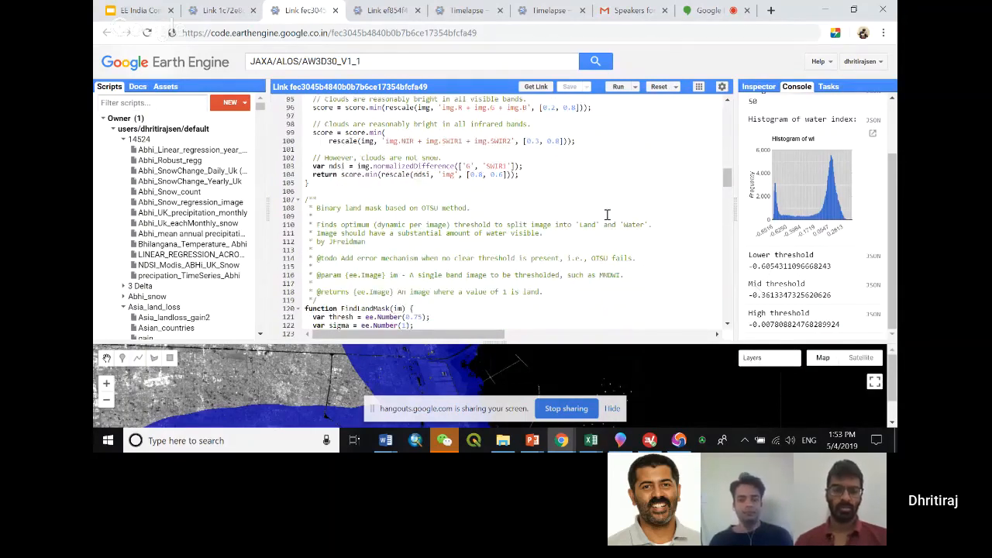
scroll(down, 3)
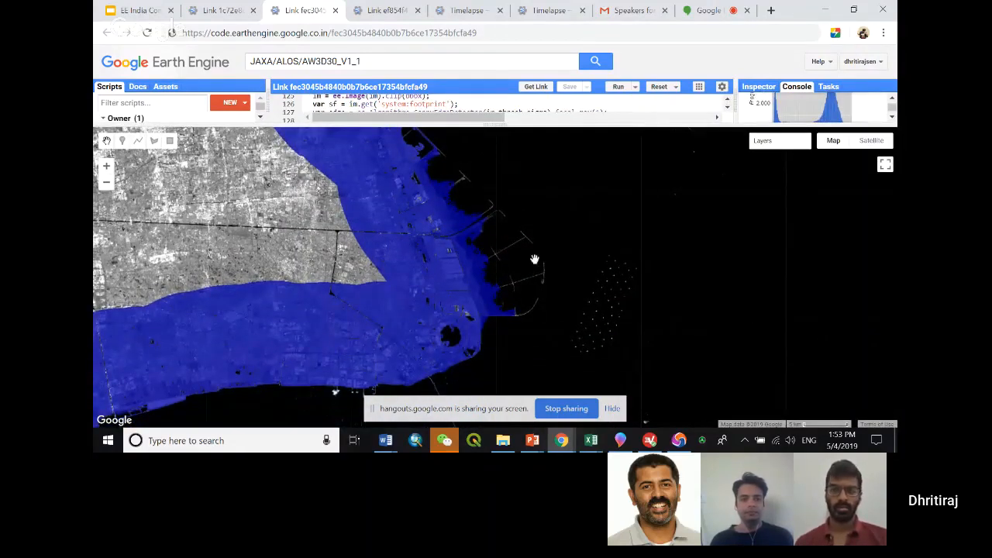
- Pan the map across stretches of the reclaimed coastline to inspect the blue land mask
drag(534, 258, 622, 245)
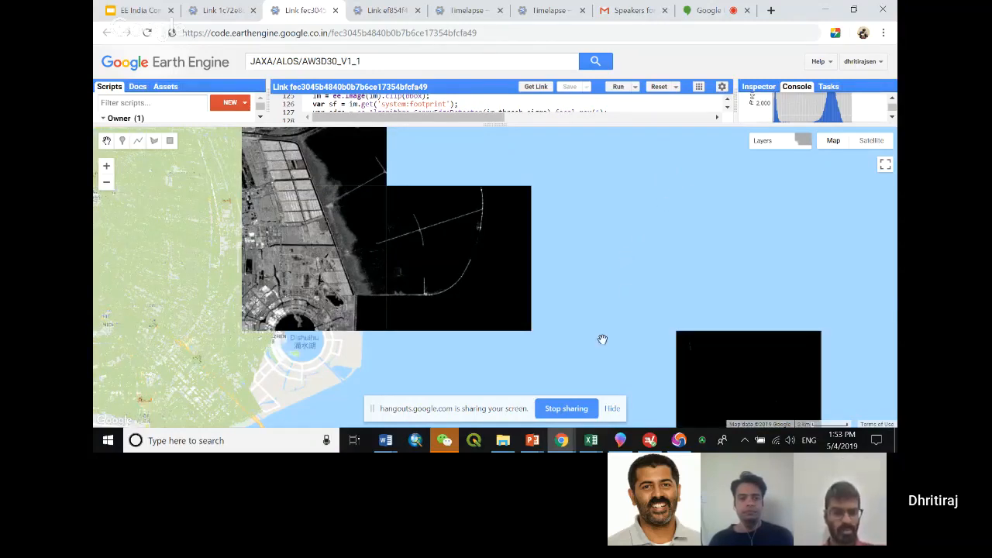
mouse_move(603, 318)
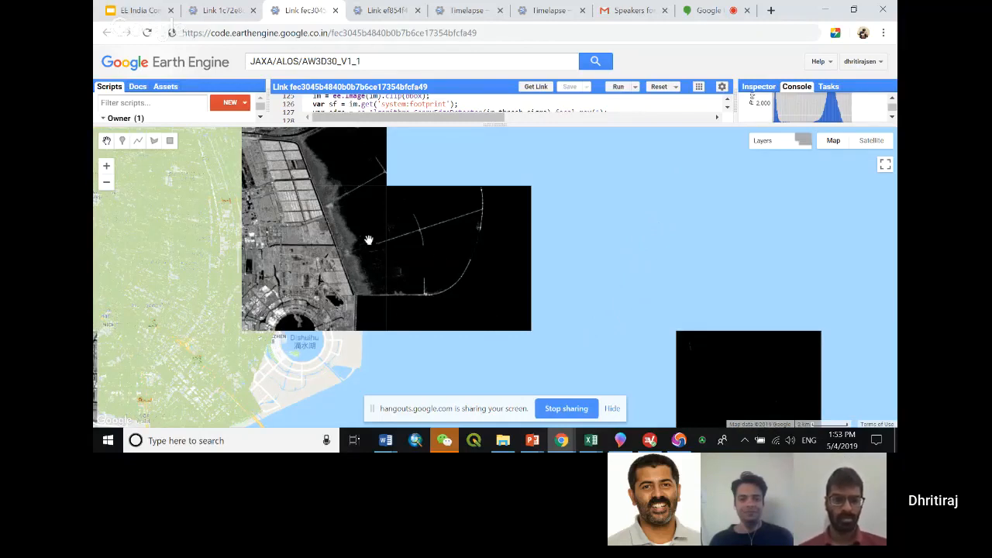
drag(369, 238, 374, 269)
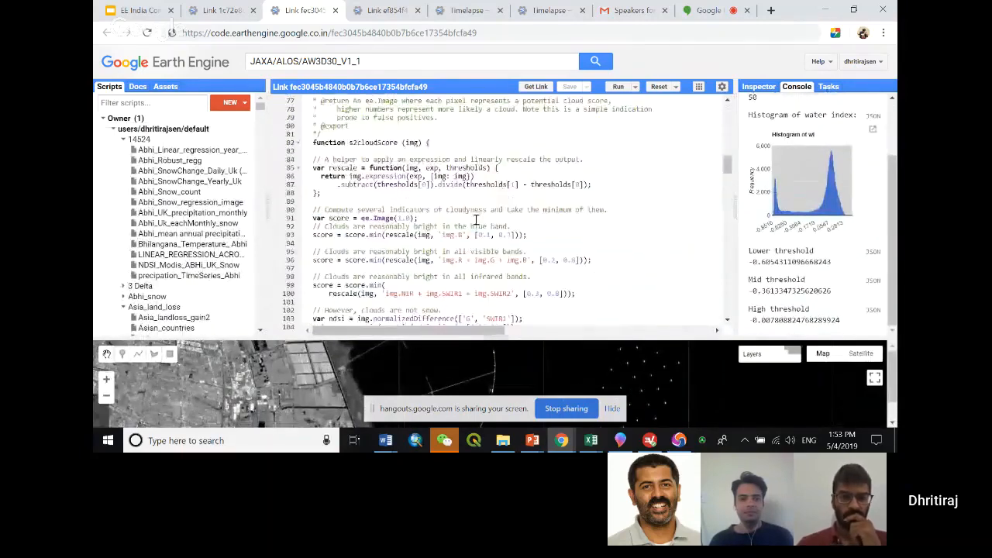
scroll(up, 3)
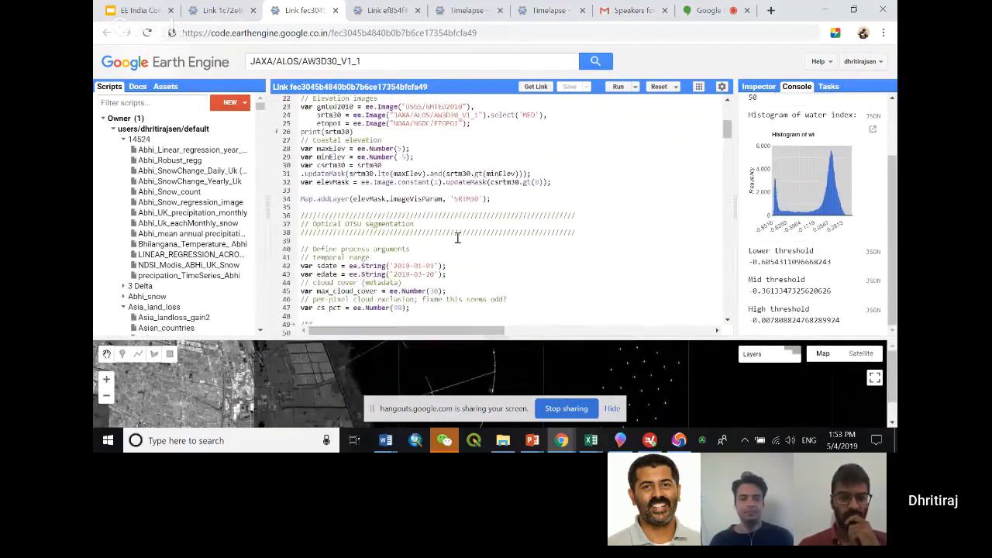
scroll(down, 3)
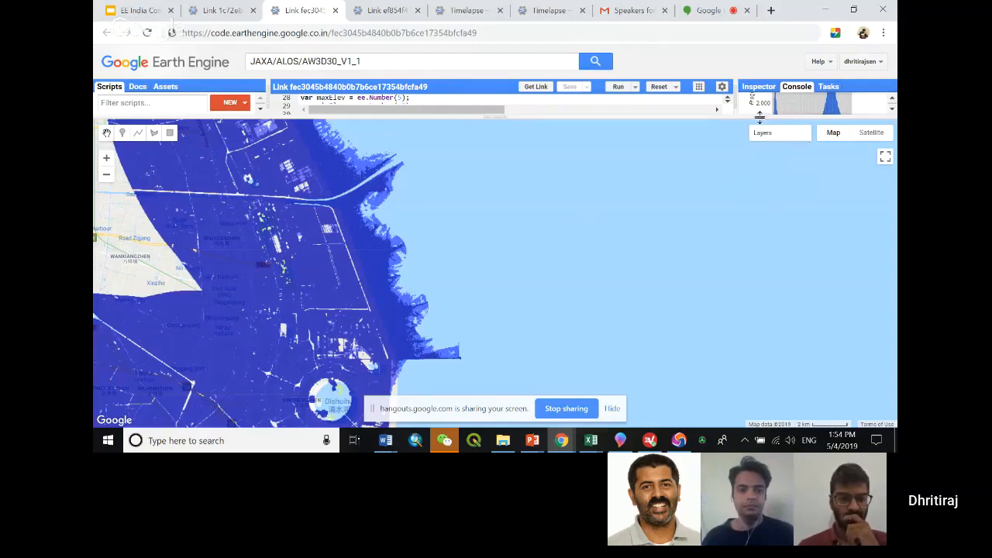
- Check the map's Layers list, then pan along the reclaimed shoreline over the dark radar image
click(779, 132)
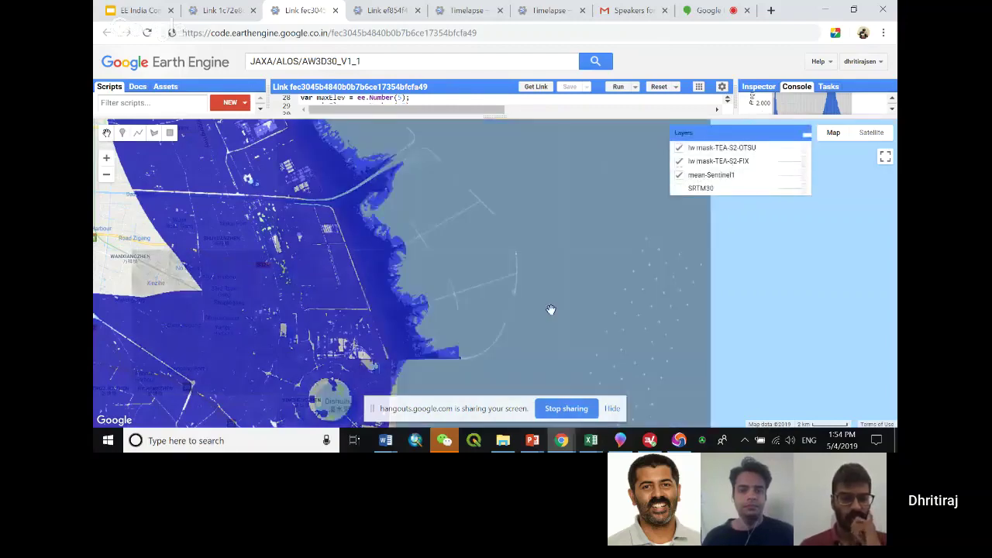
click(780, 132)
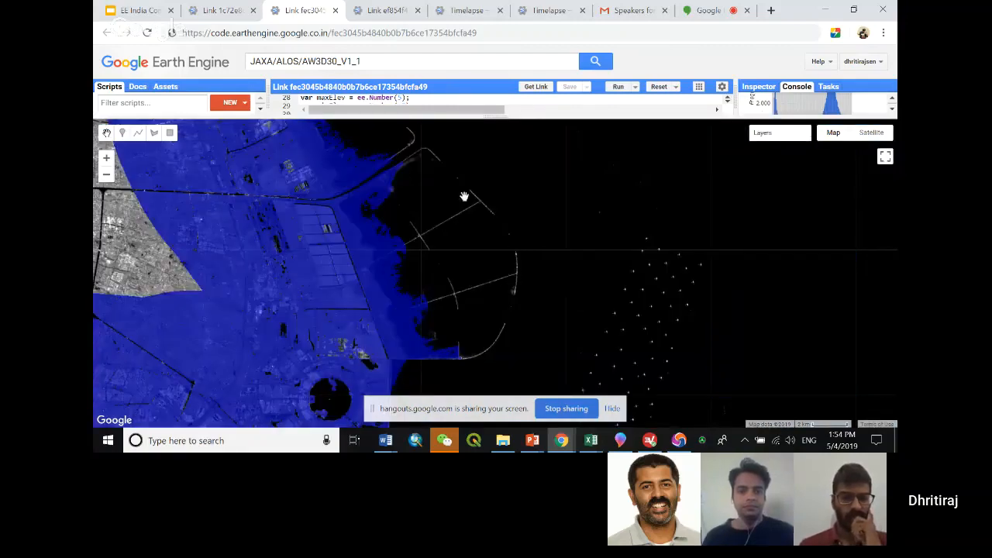
drag(464, 196, 405, 256)
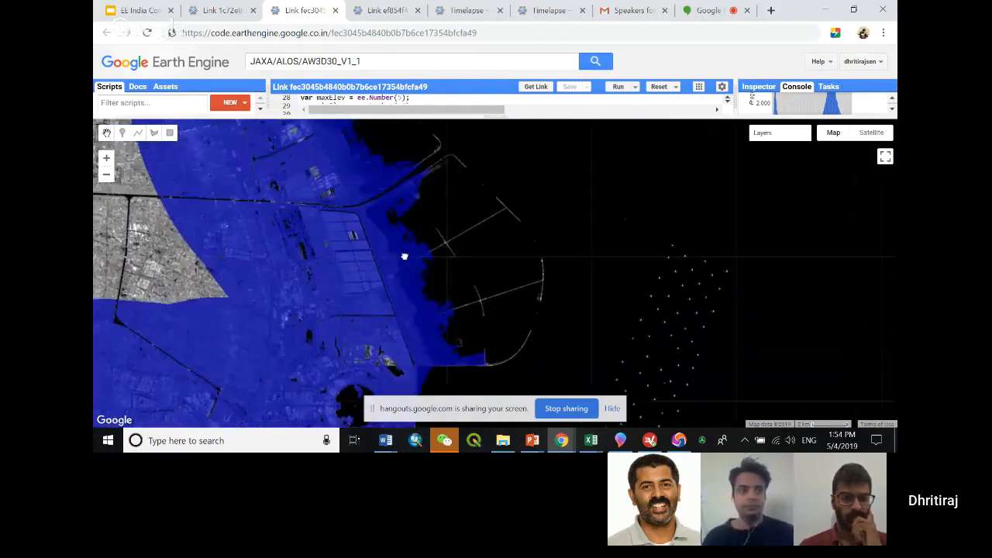
drag(403, 256, 506, 210)
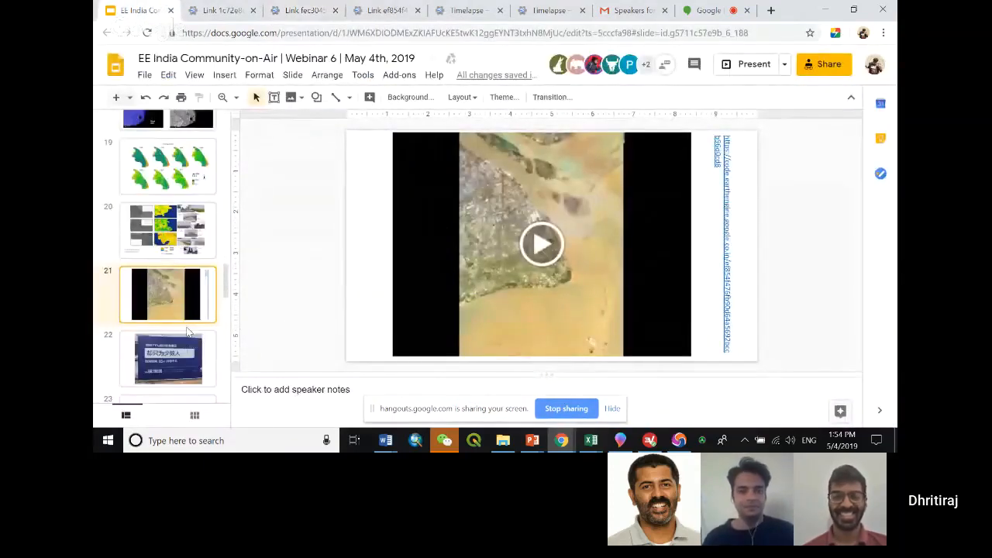
- Present slide 22's 'For only a few people' billboard photo full screen, then return to the Hangouts call
click(168, 358)
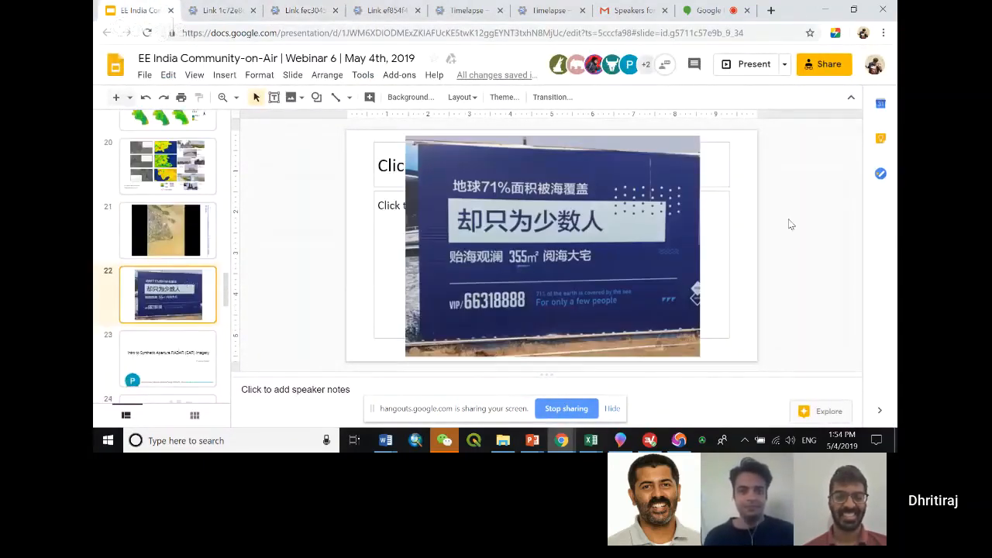
click(747, 64)
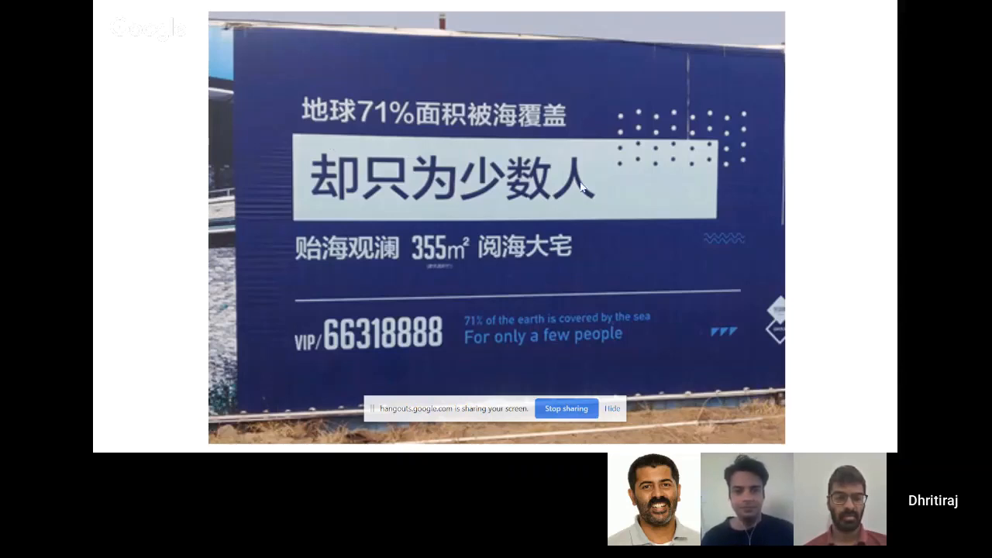
mouse_move(593, 143)
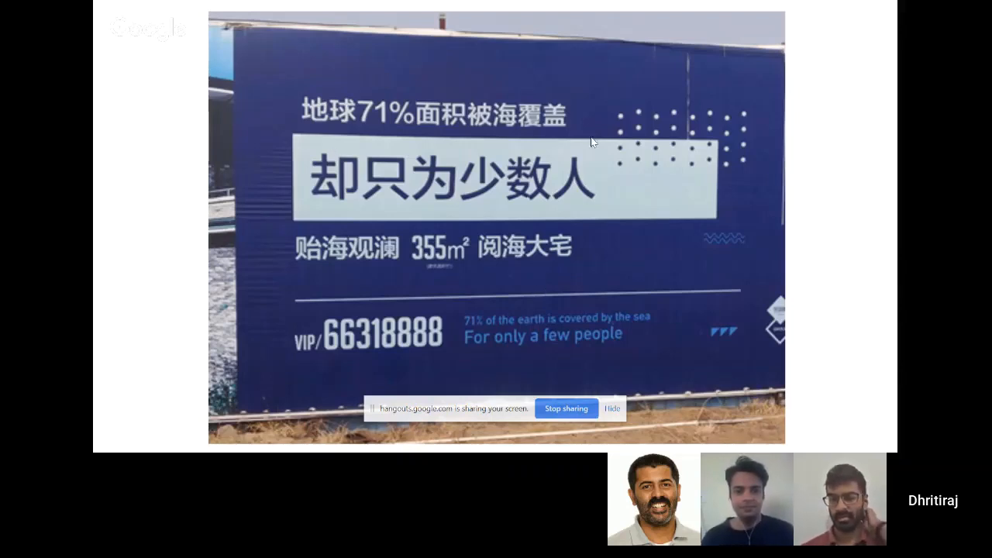
mouse_move(496, 379)
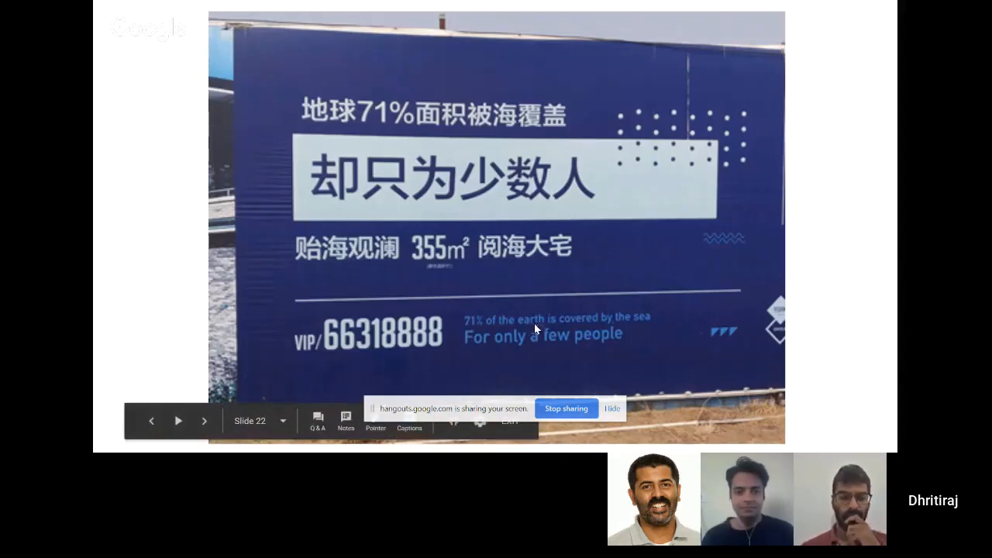
mouse_move(468, 359)
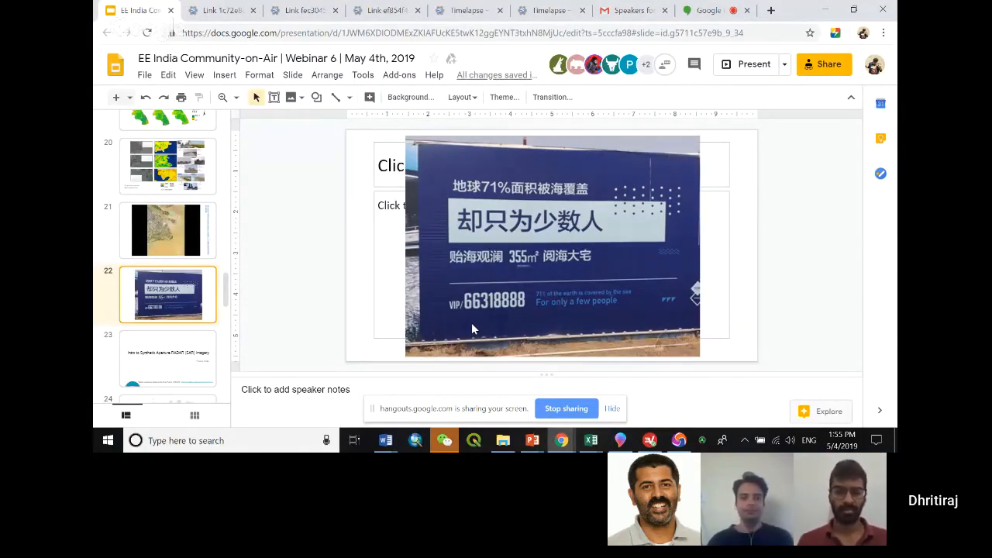
mouse_move(627, 321)
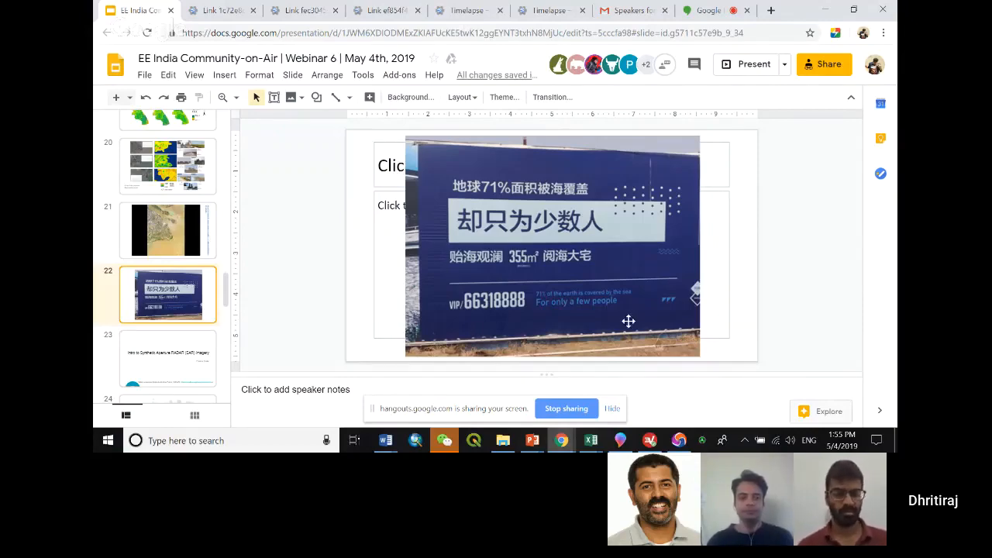
mouse_move(771, 202)
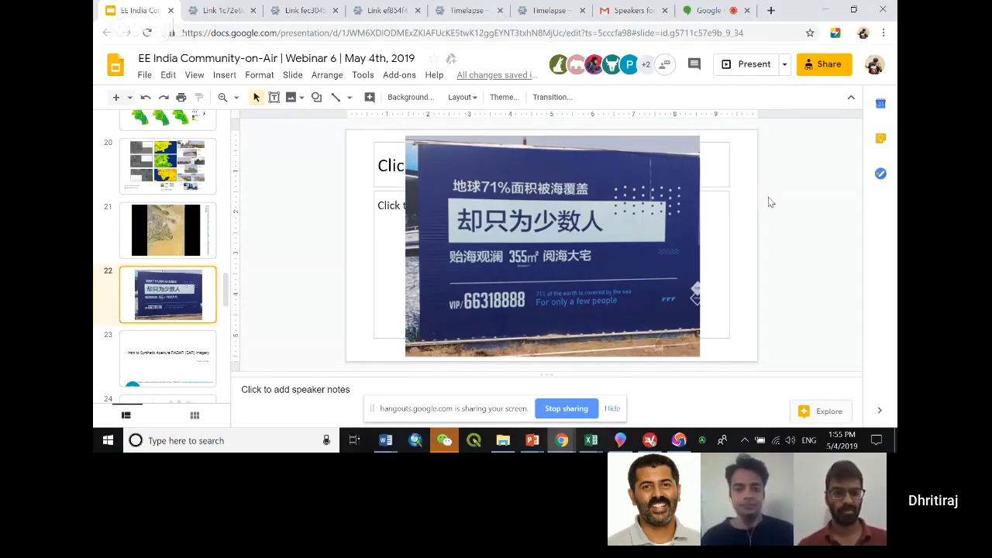
click(702, 10)
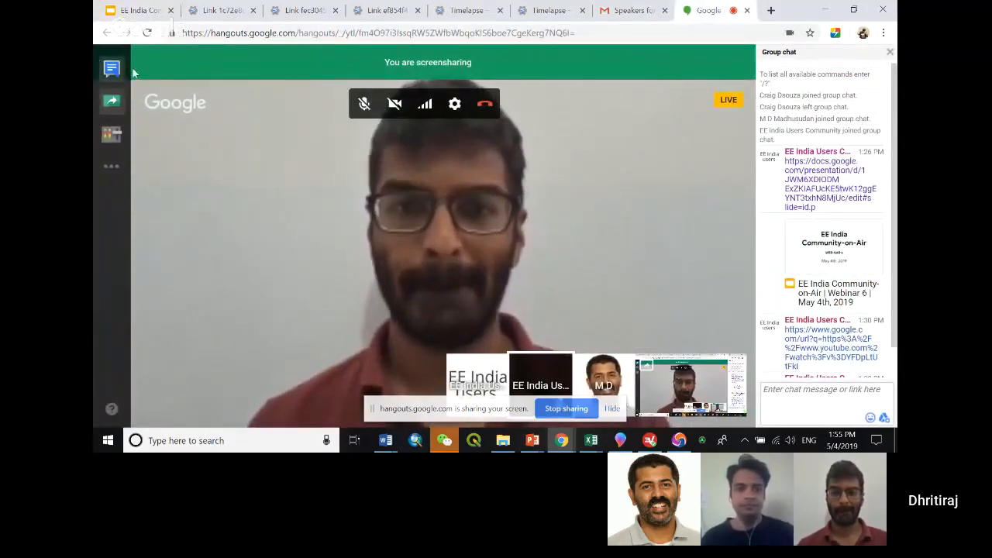
mouse_move(112, 102)
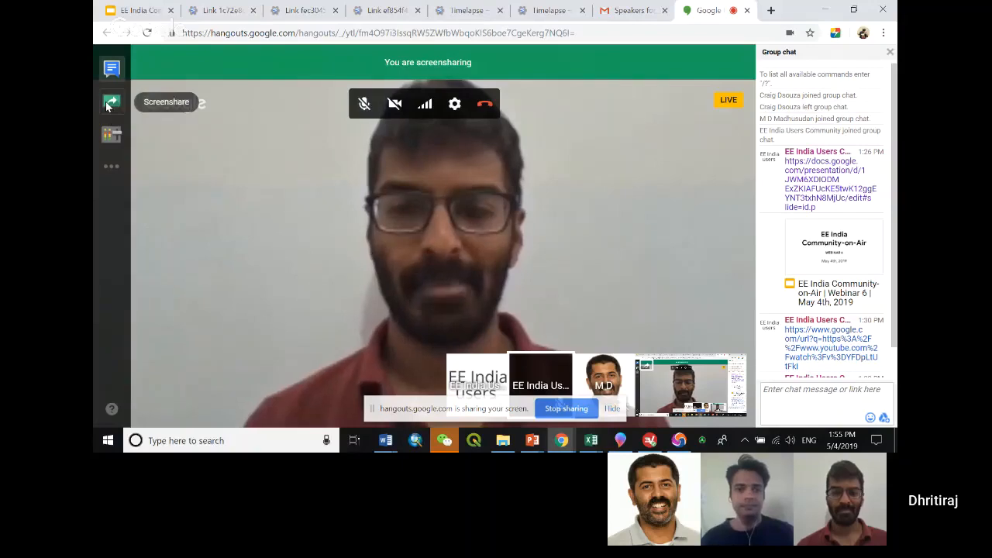